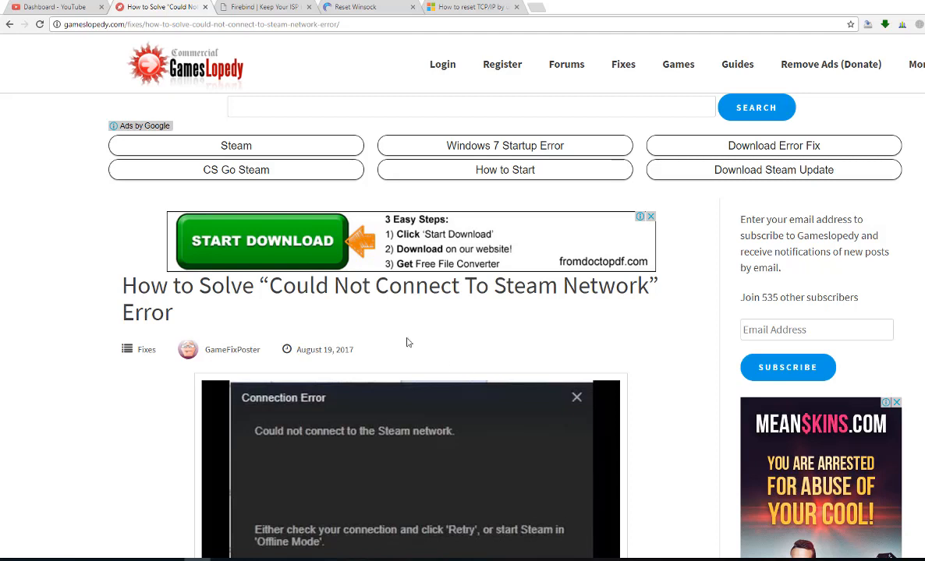
mouse_move(257, 320)
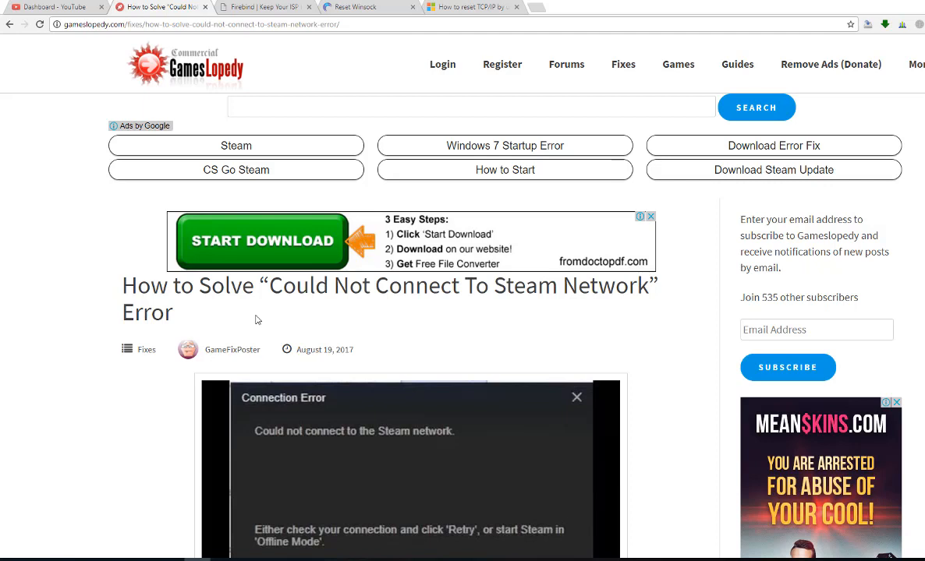
mouse_move(262, 322)
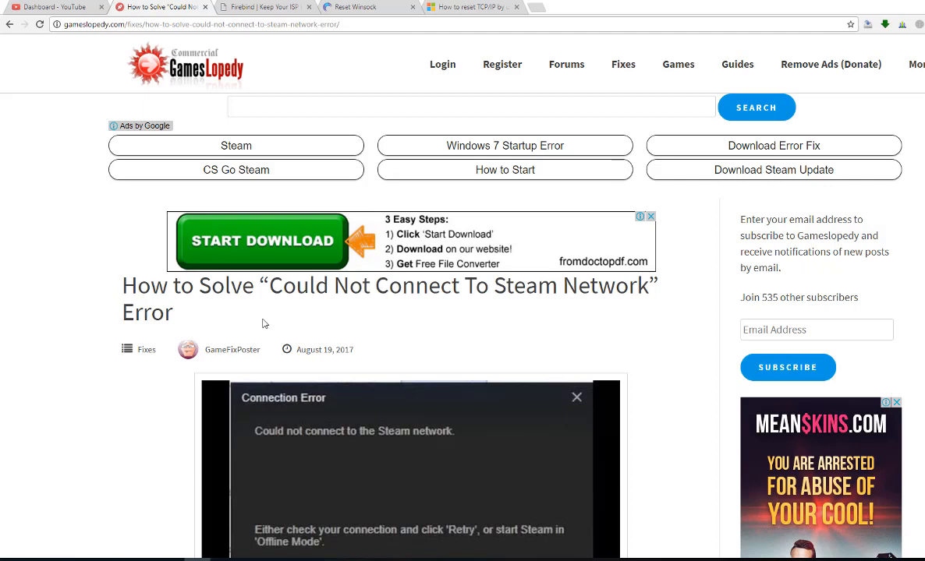
Scroll the GamesLopedy article down to its 'Try these steps/workarounds first' numbered list
scroll("down", 3)
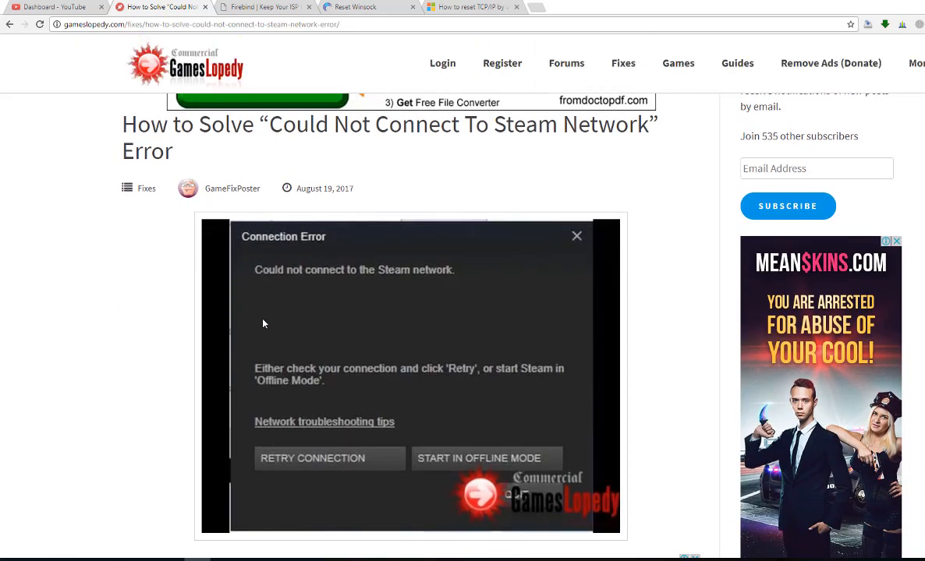
scroll("down", 3)
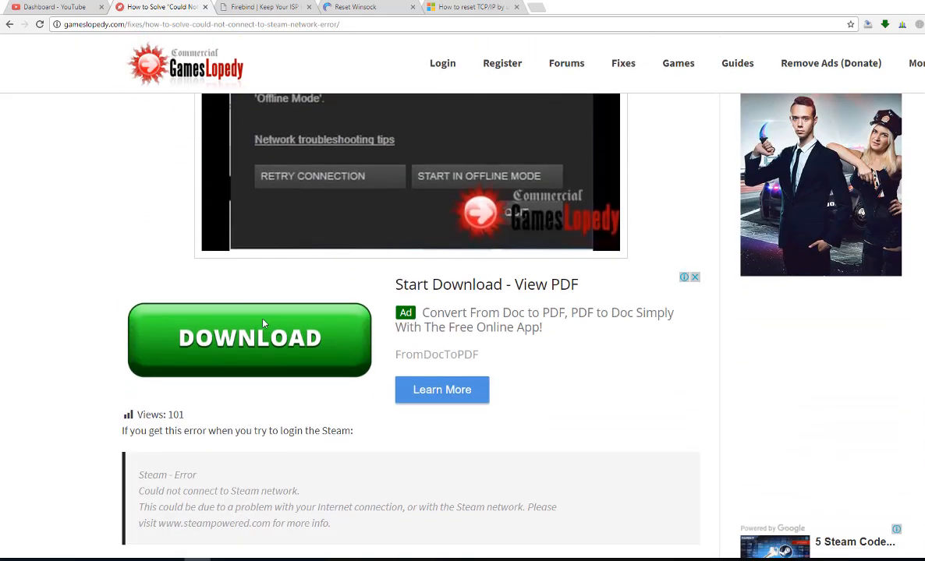
scroll("up", 3)
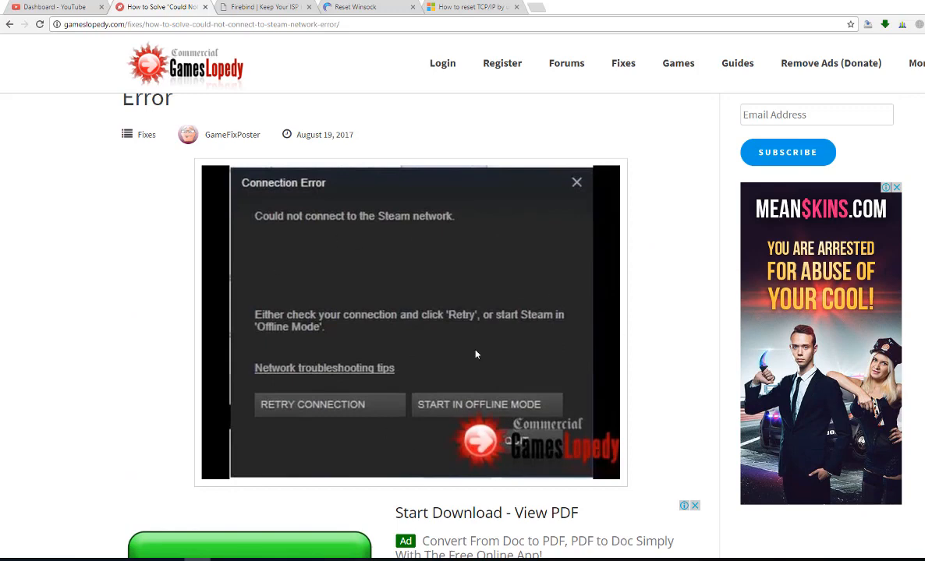
mouse_move(513, 306)
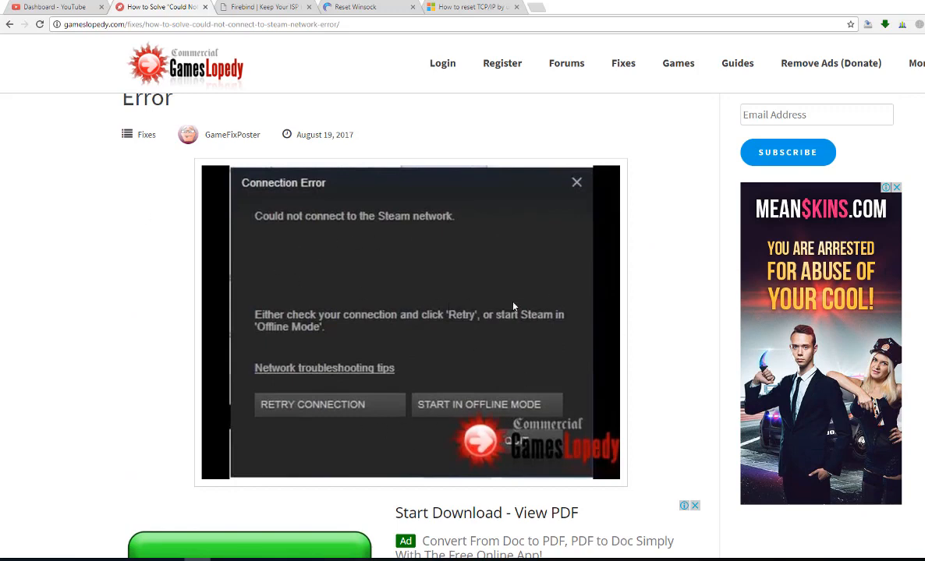
mouse_move(415, 330)
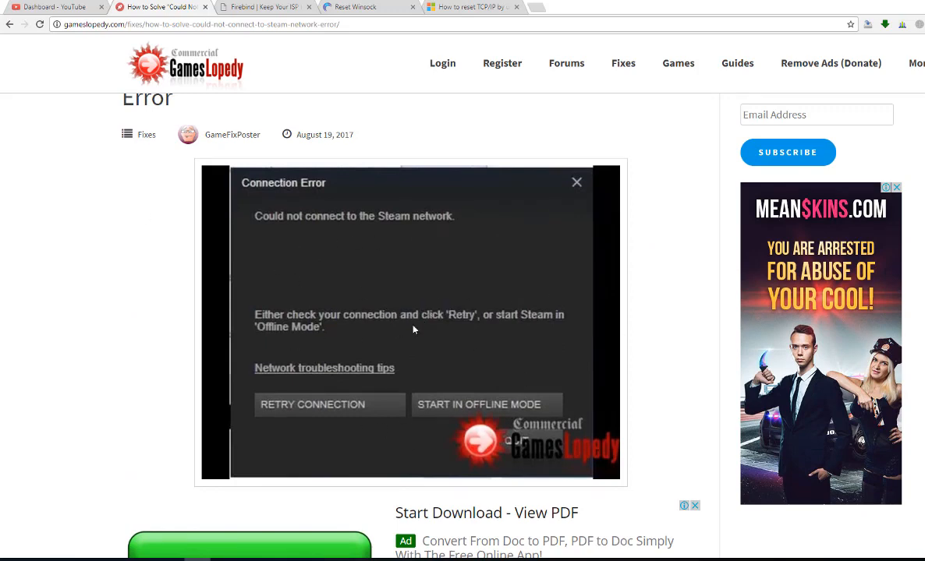
mouse_move(409, 326)
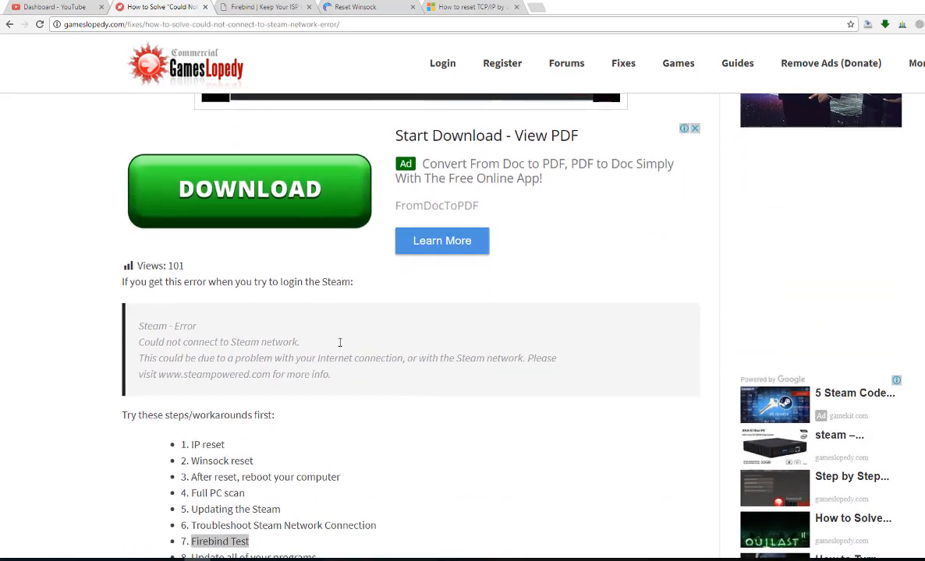
scroll("down", 3)
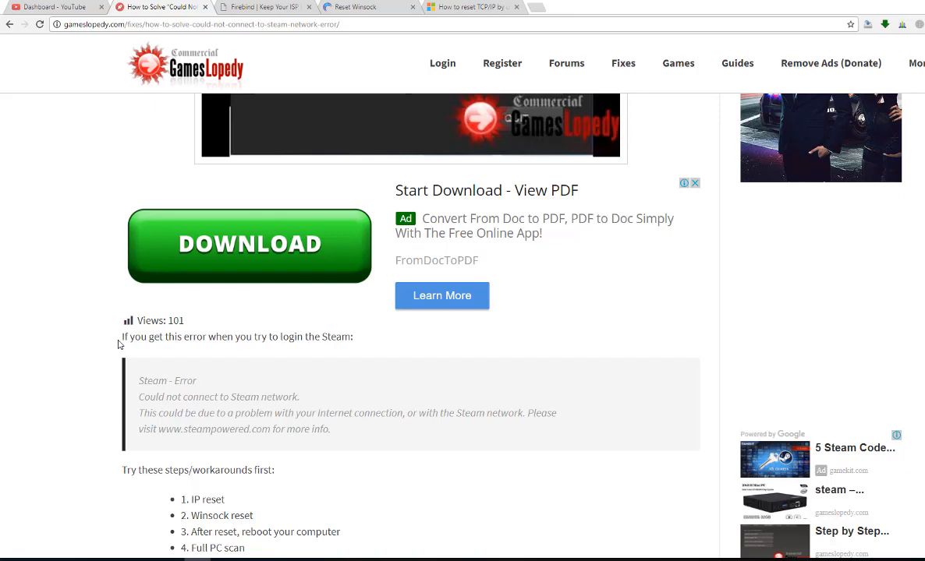
scroll("down", 3)
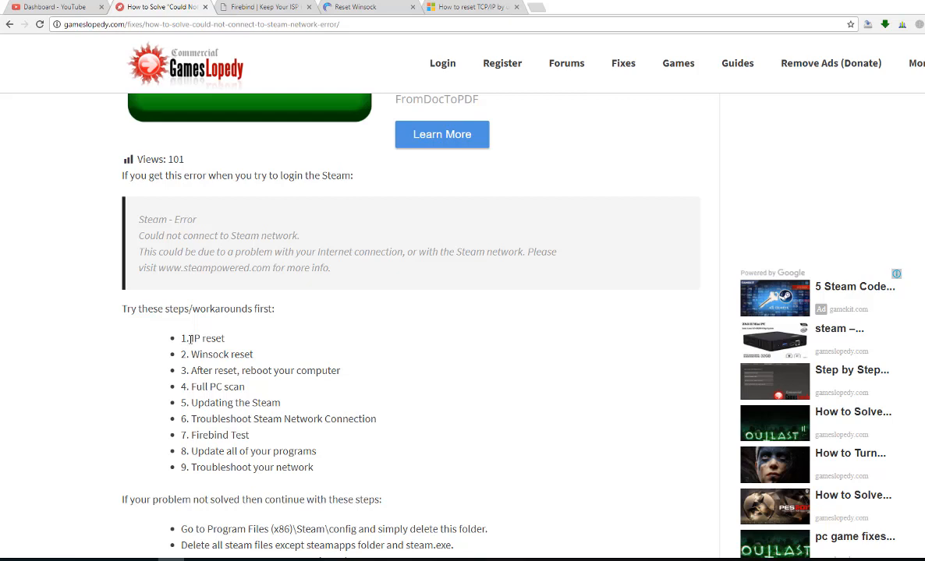
mouse_move(395, 16)
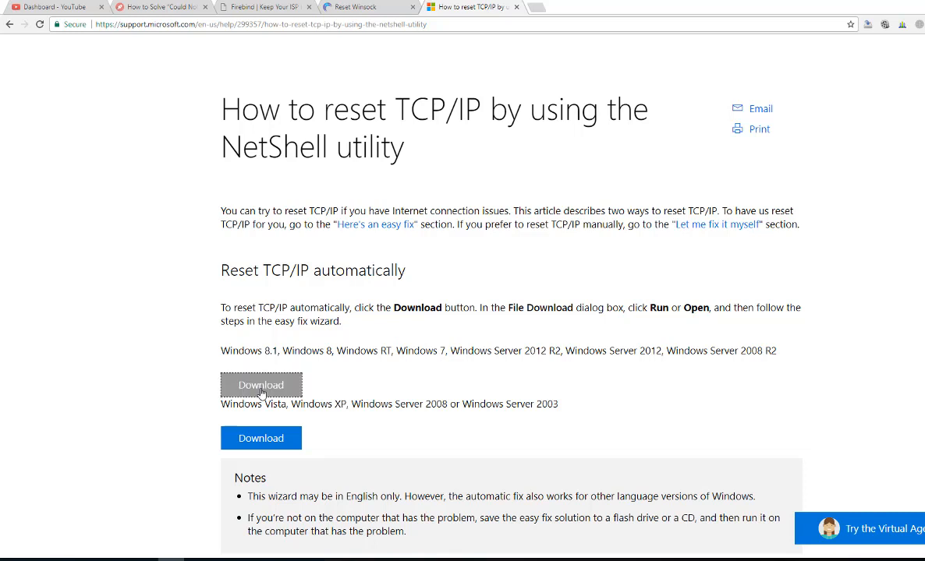
Download Microsoft's TCP/IP reset Easy fix, launch it, then cancel the troubleshooter
left_click(261, 384)
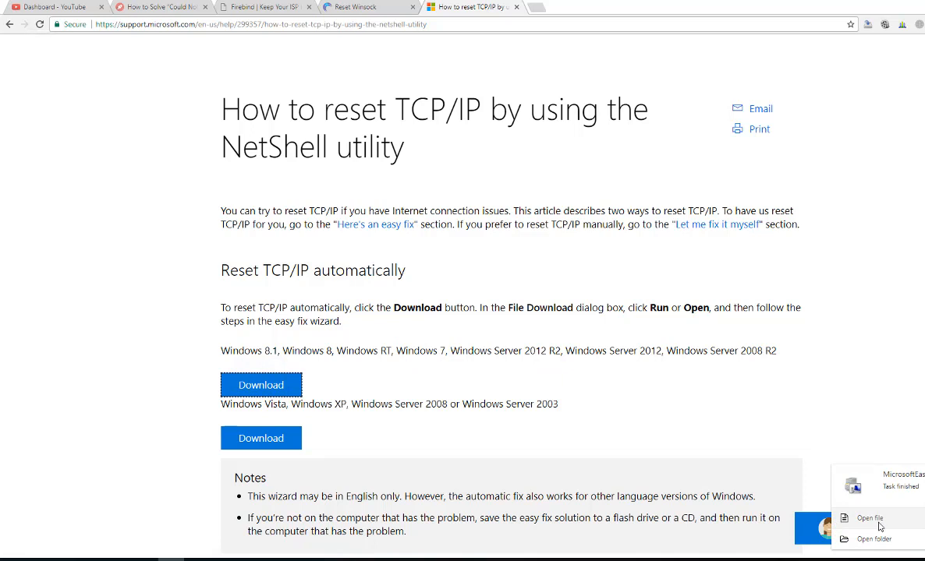
left_click(868, 518)
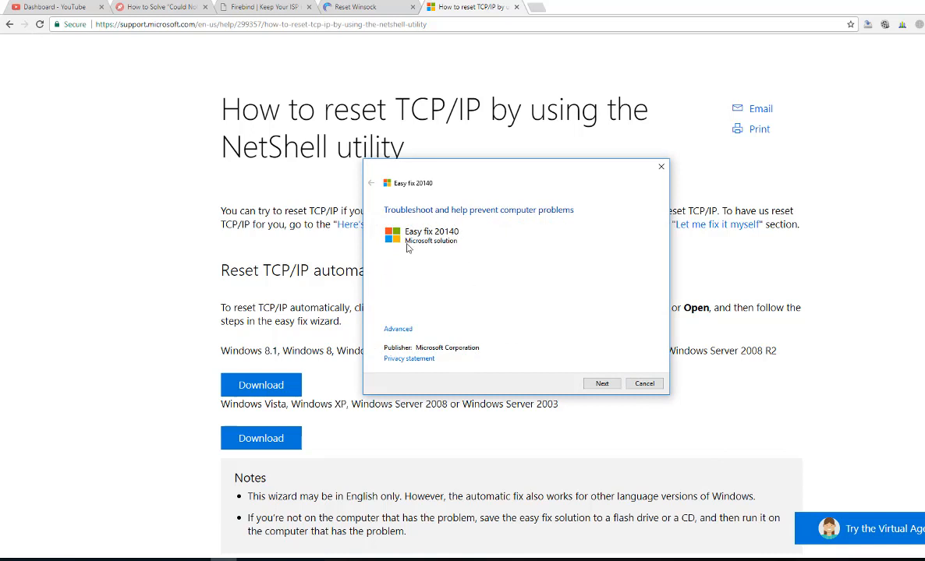
mouse_move(602, 383)
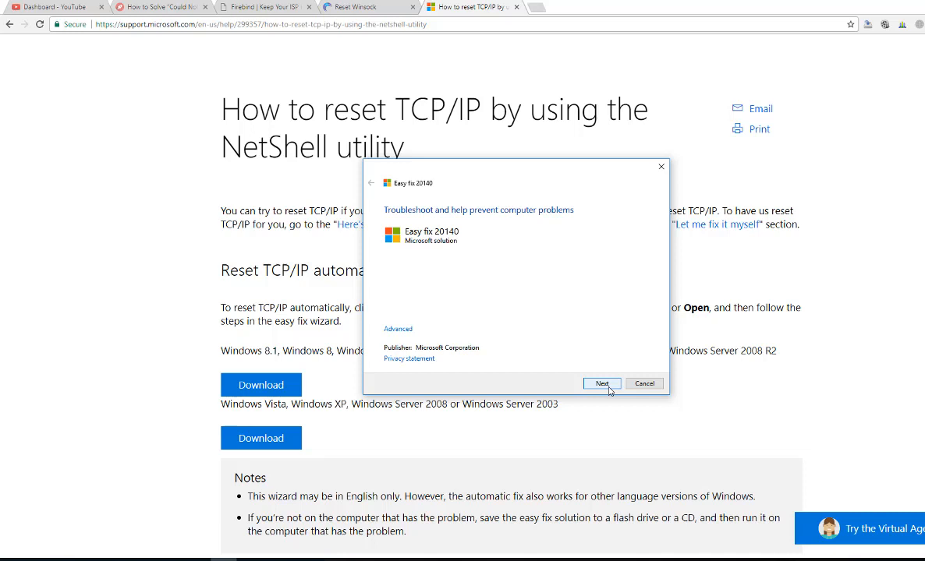
mouse_move(644, 384)
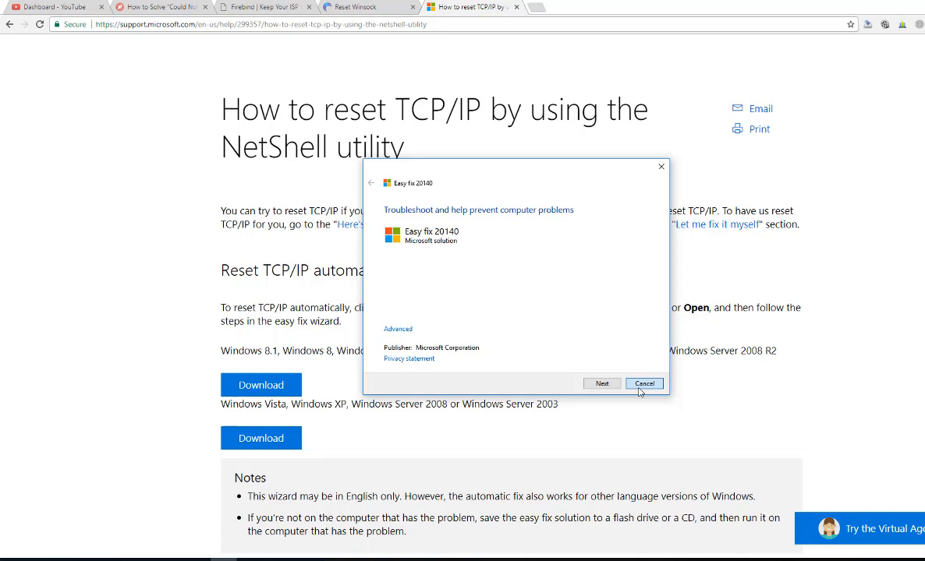
left_click(644, 383)
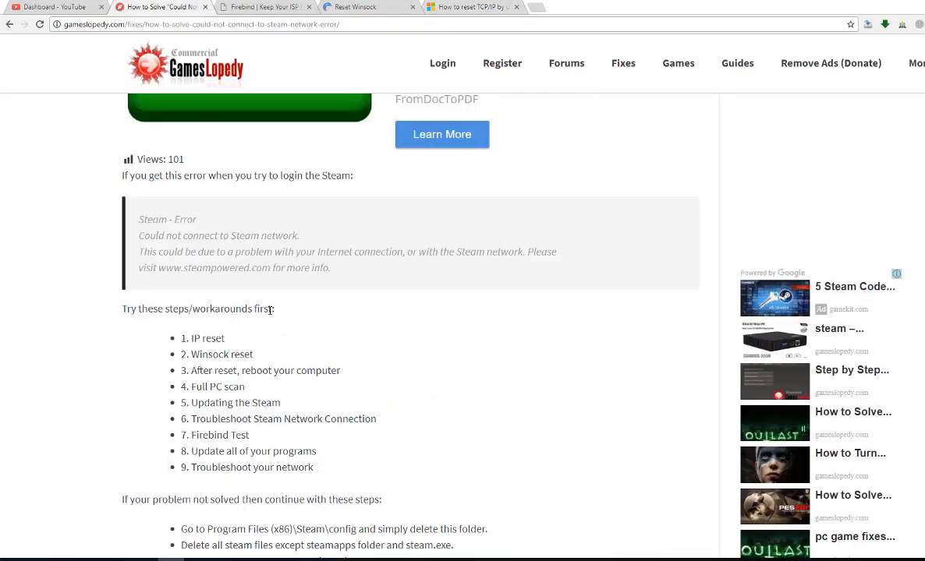
mouse_move(191, 354)
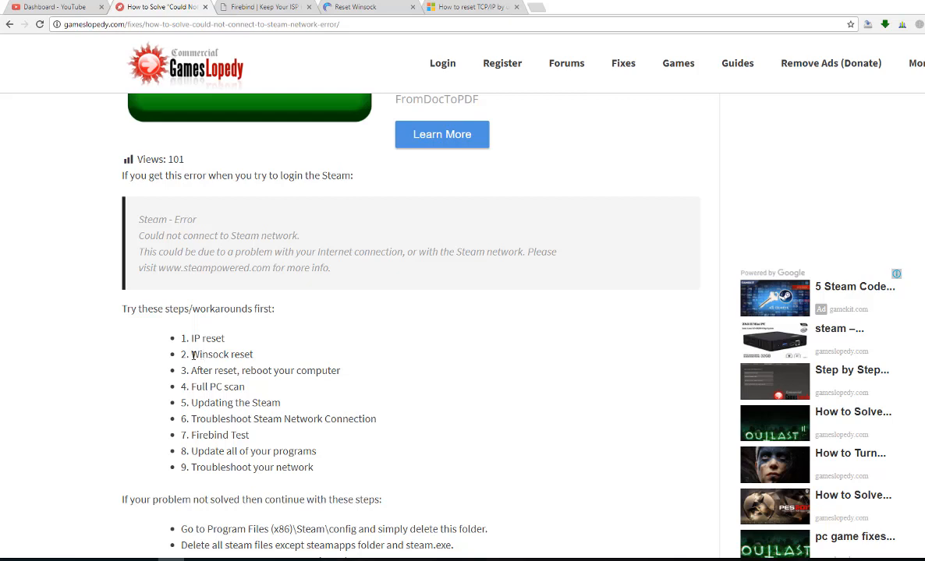
mouse_move(374, 6)
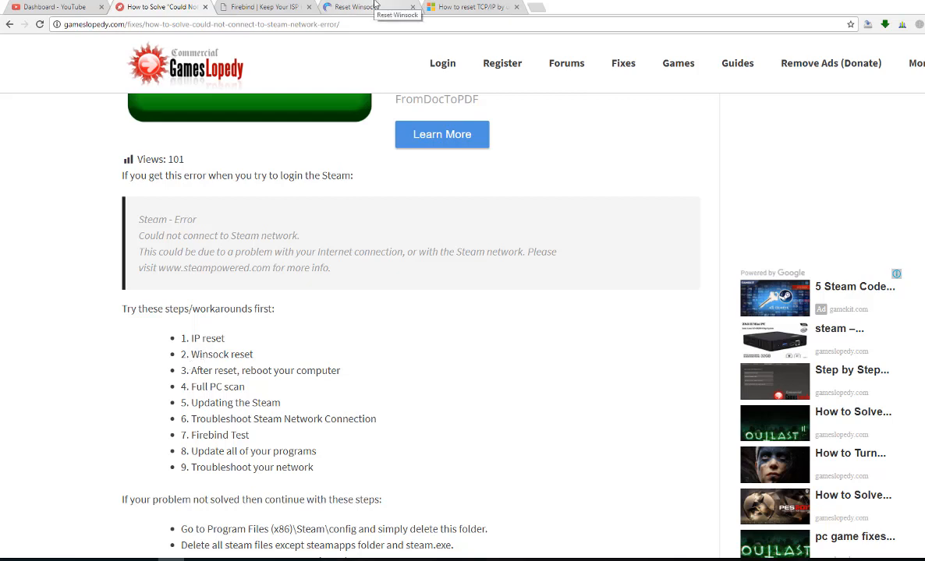
Switch to the hotComm 'Reset Winsock' instructions page
left_click(358, 6)
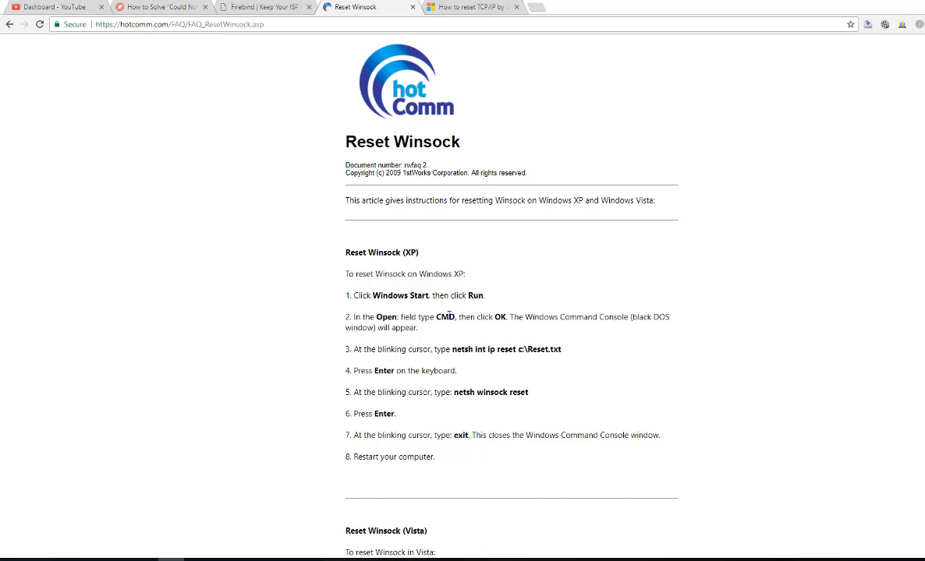
Start a Command Prompt beside the guide and begin typing the netsh reset command
left_click(9, 559)
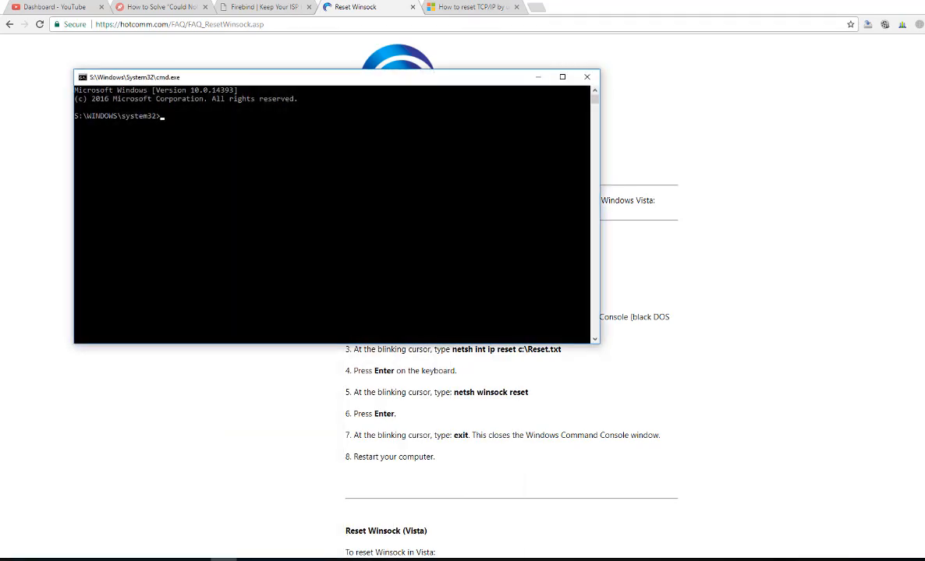
left_click_drag(312, 76, 840, 191)
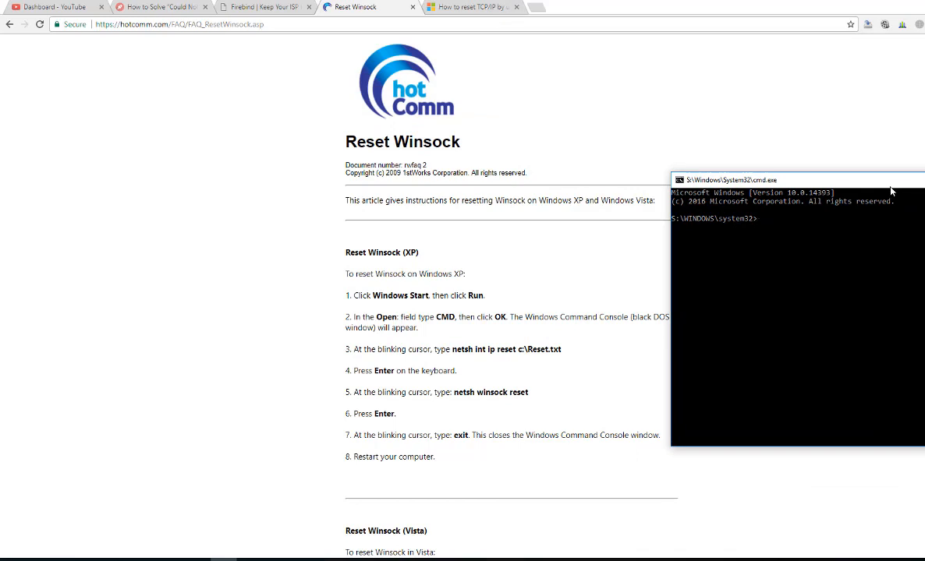
type("n")
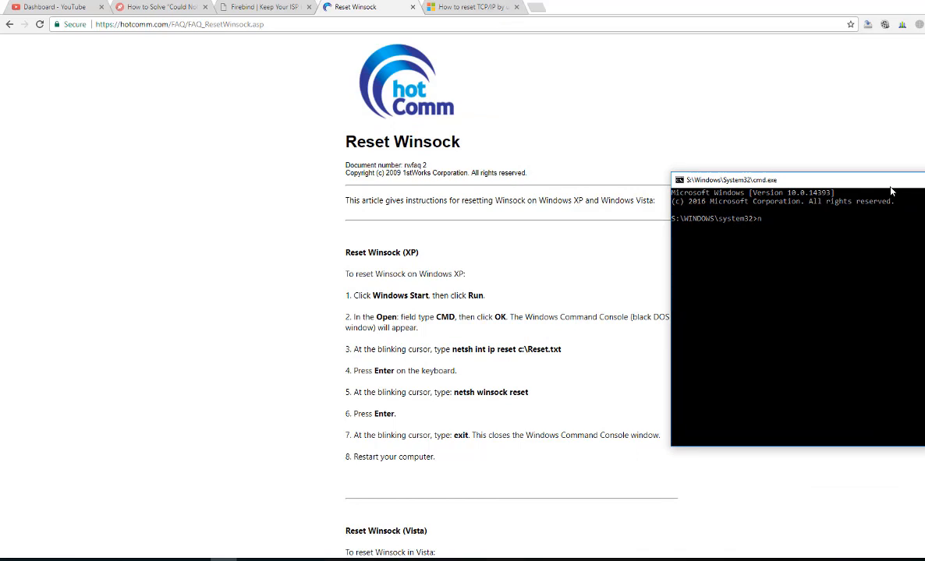
type("et")
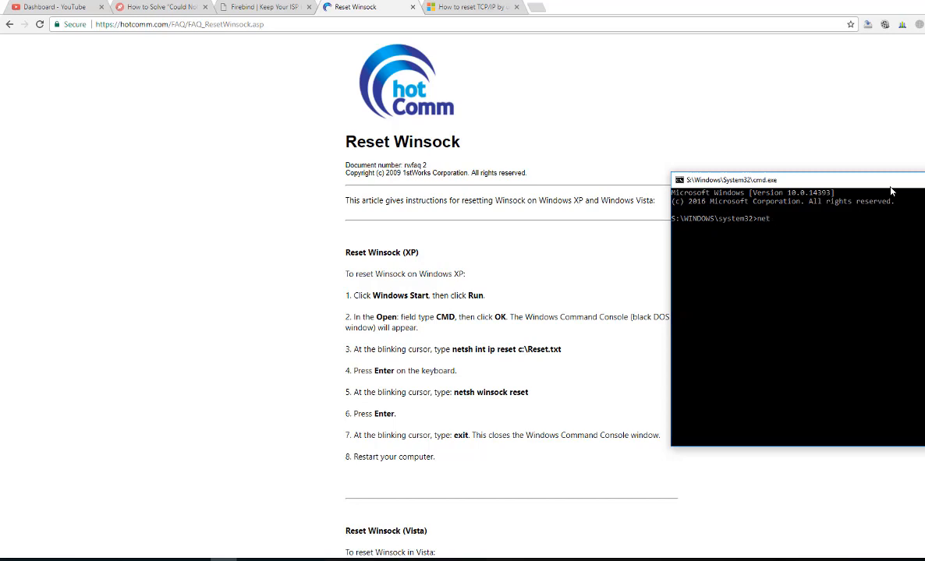
type("sh")
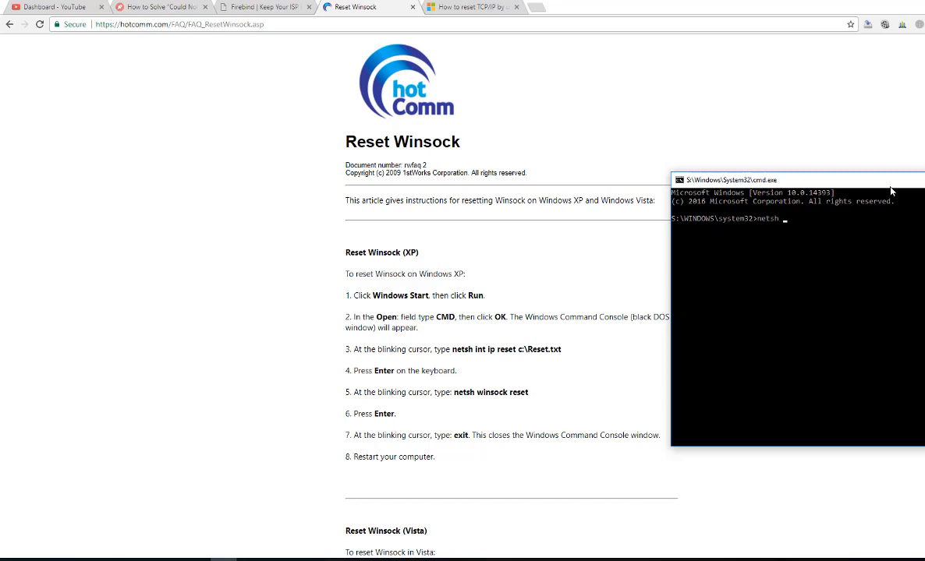
type("int ip")
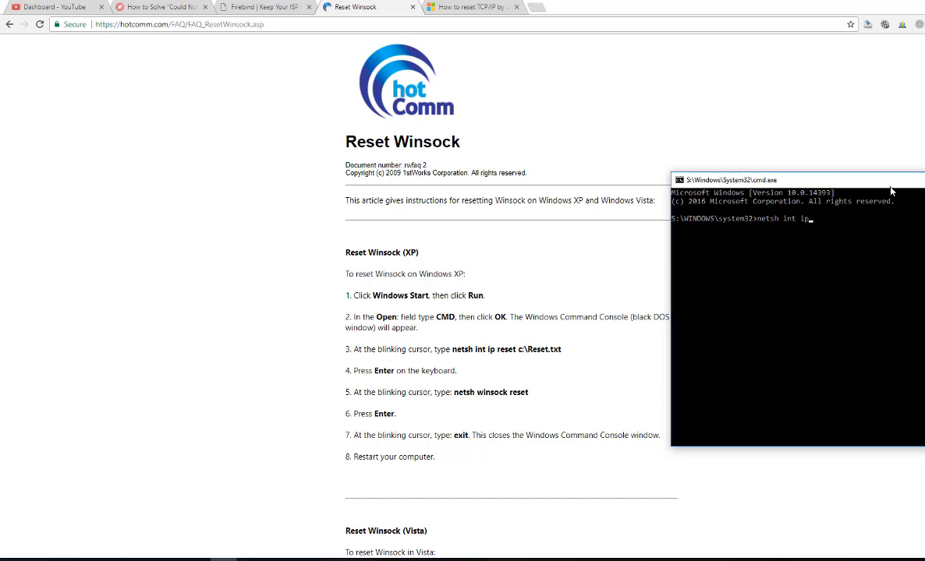
type("reset")
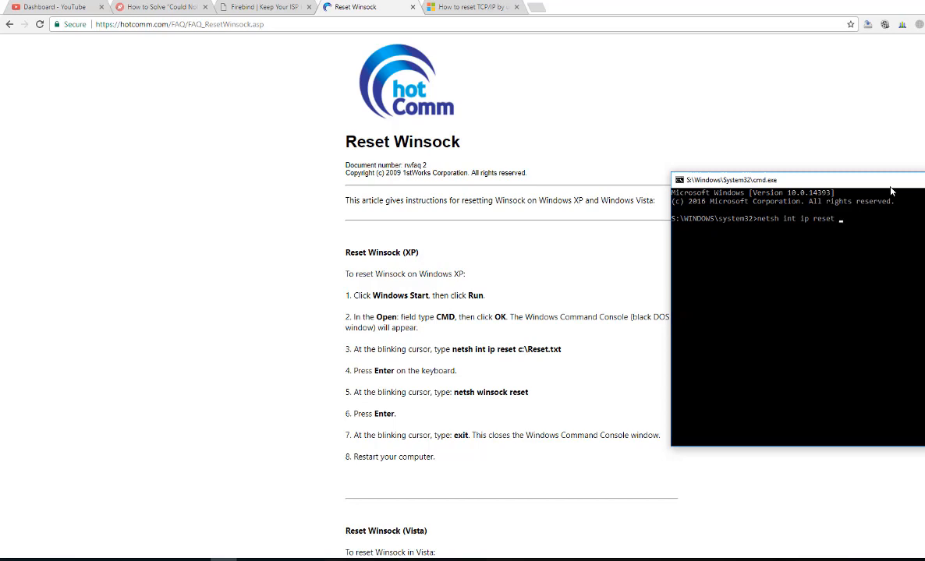
type("c:\\")
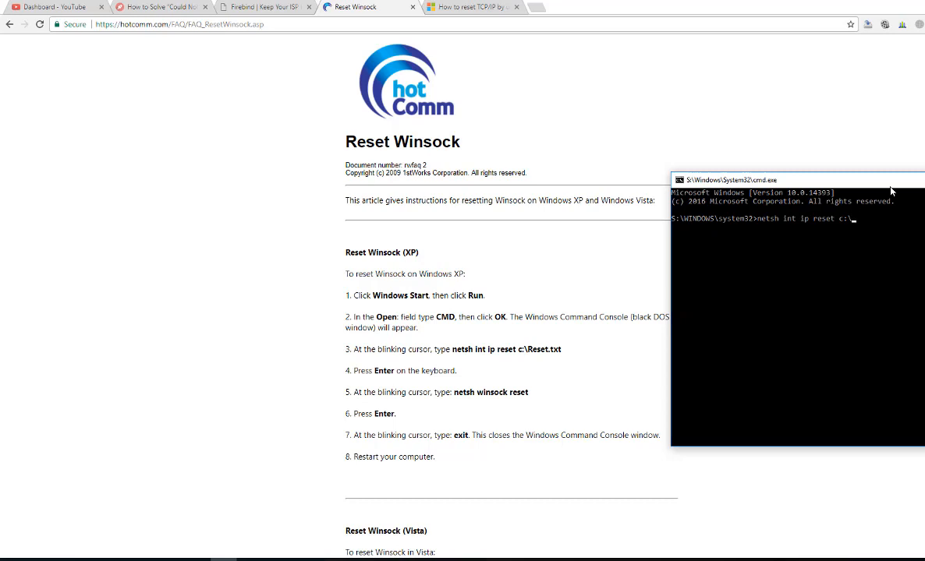
Correct the command to 'netsh winsock reset' and review the guide's remaining steps
key("Backspace")
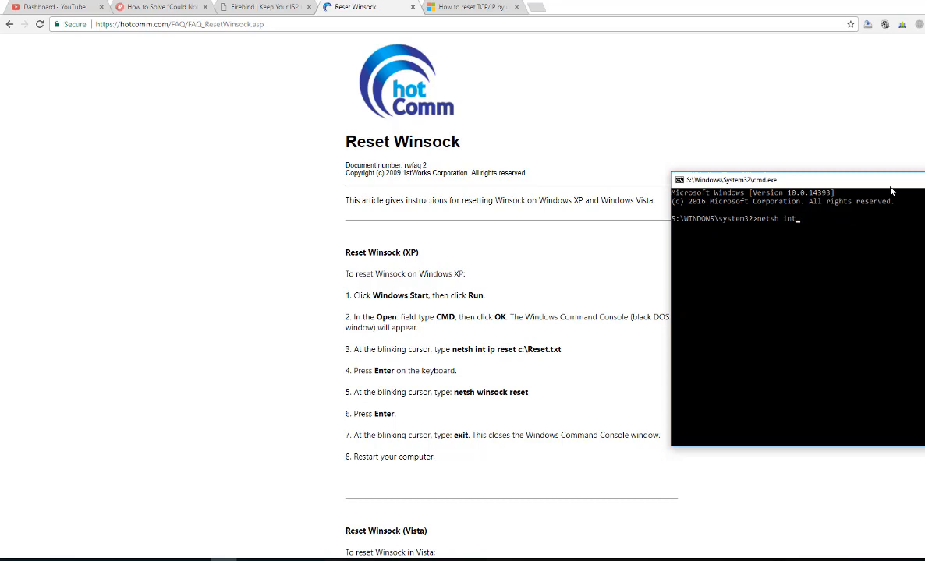
key("BackSpace")
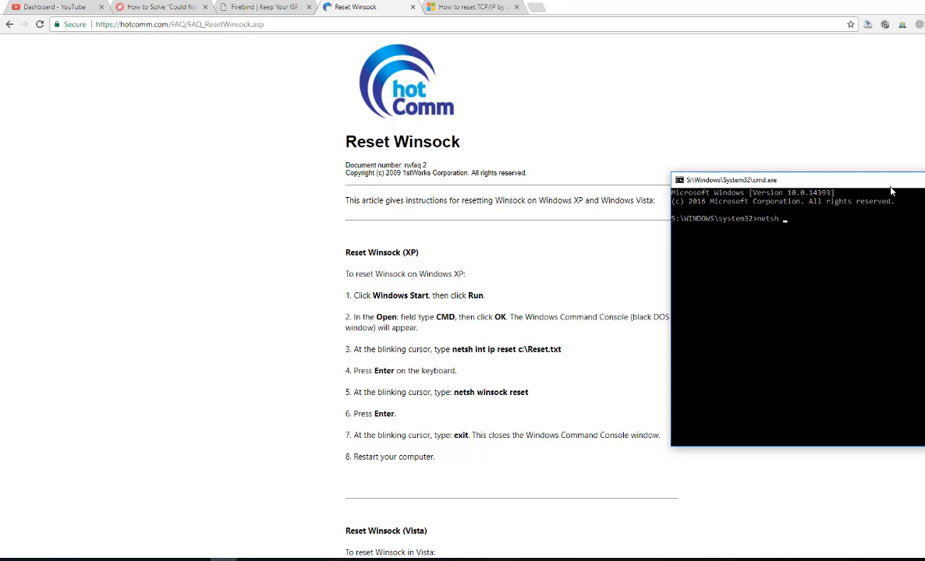
type("winsock")
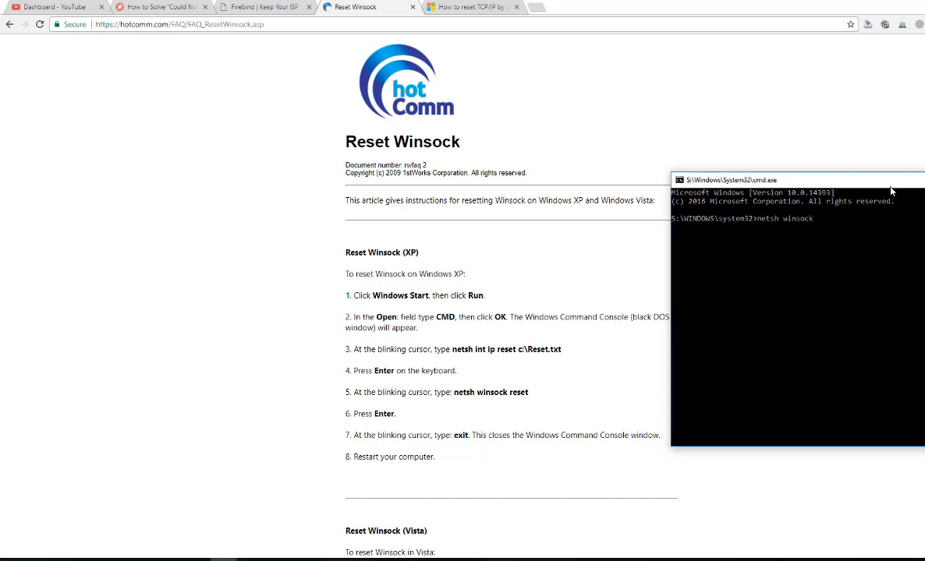
type("reset")
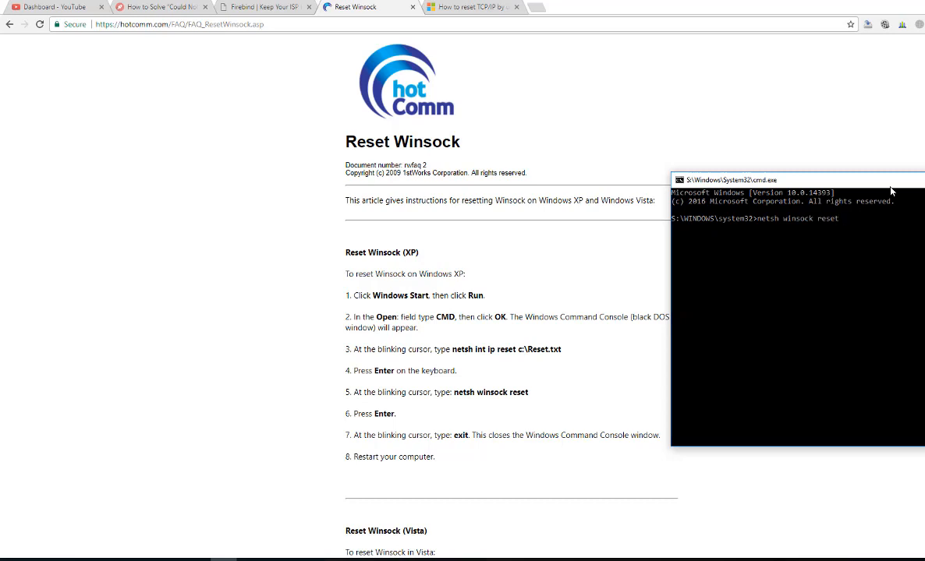
mouse_move(549, 407)
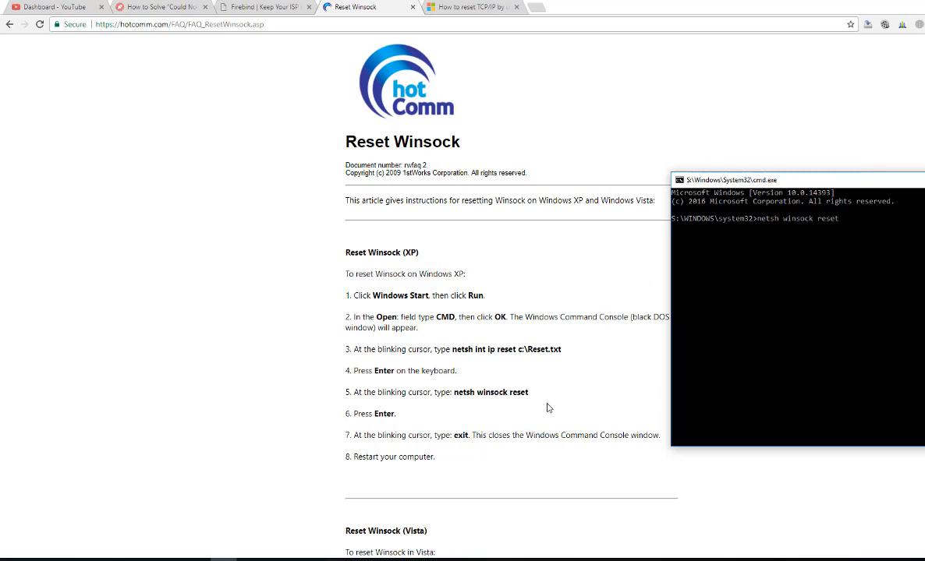
scroll("down", 3)
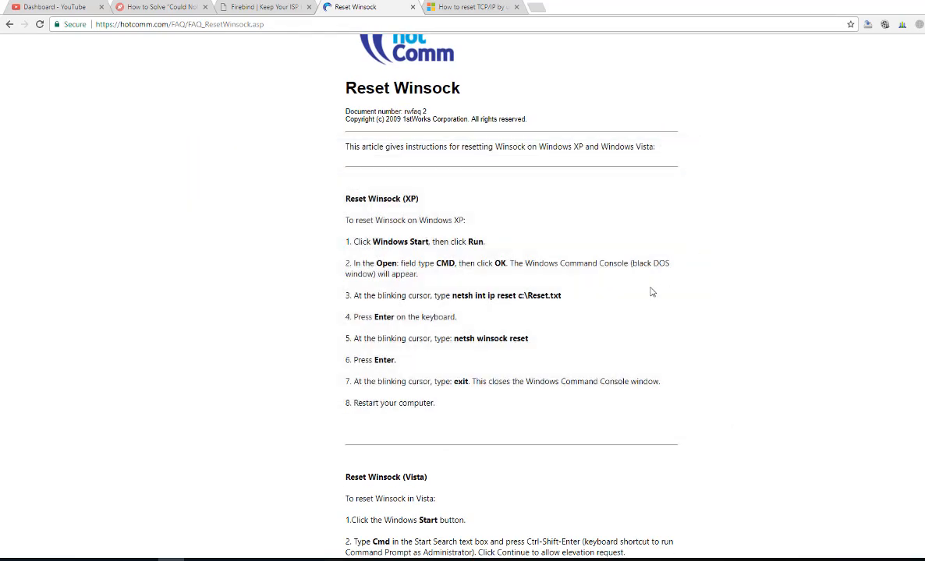
scroll("down", 3)
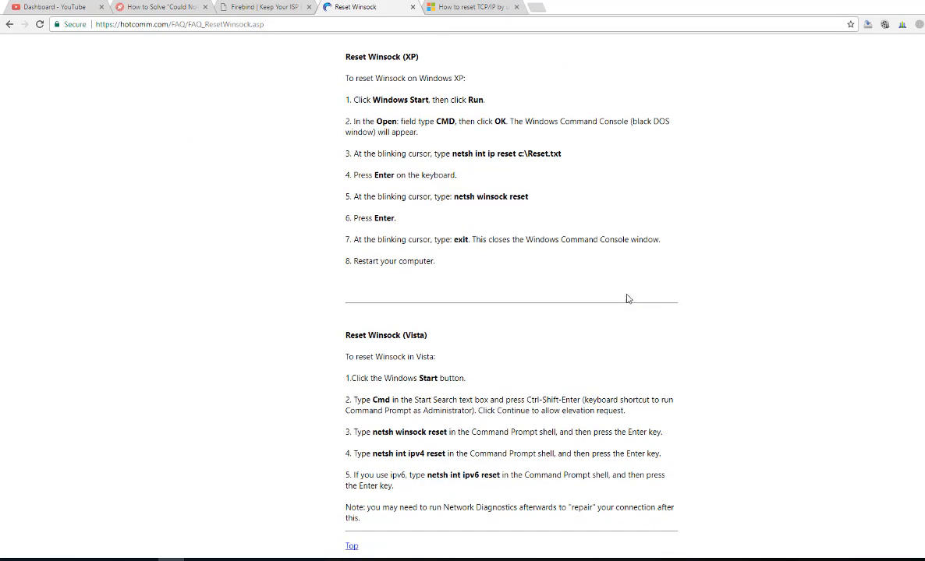
scroll("up", 3)
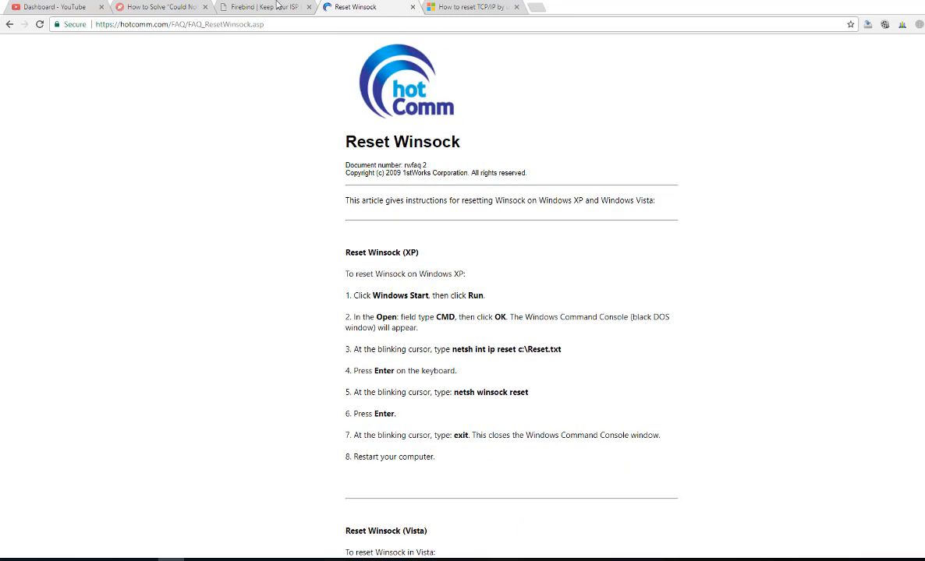
Return to the article's Full PC scan step, start an AVG whole-computer scan and dismiss its window
left_click(156, 6)
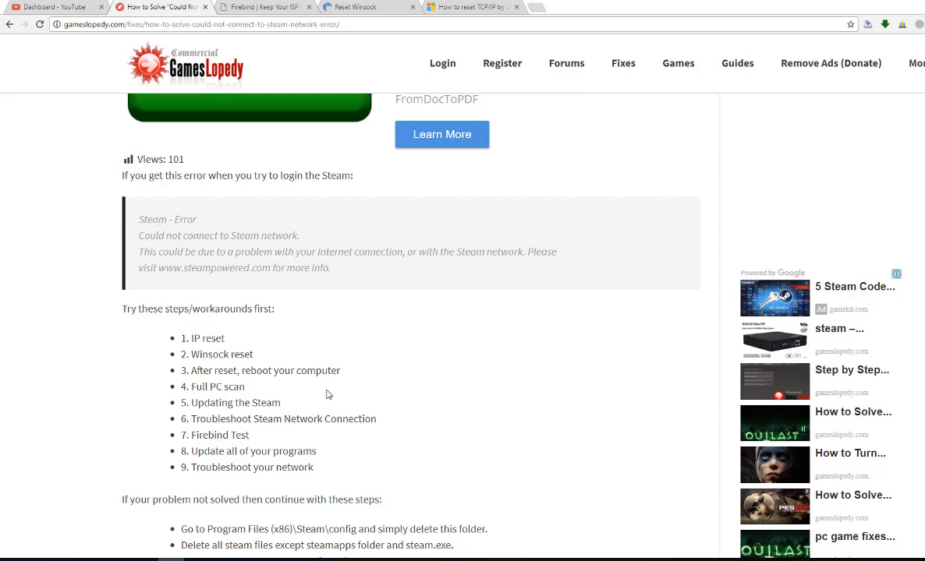
scroll("down", 3)
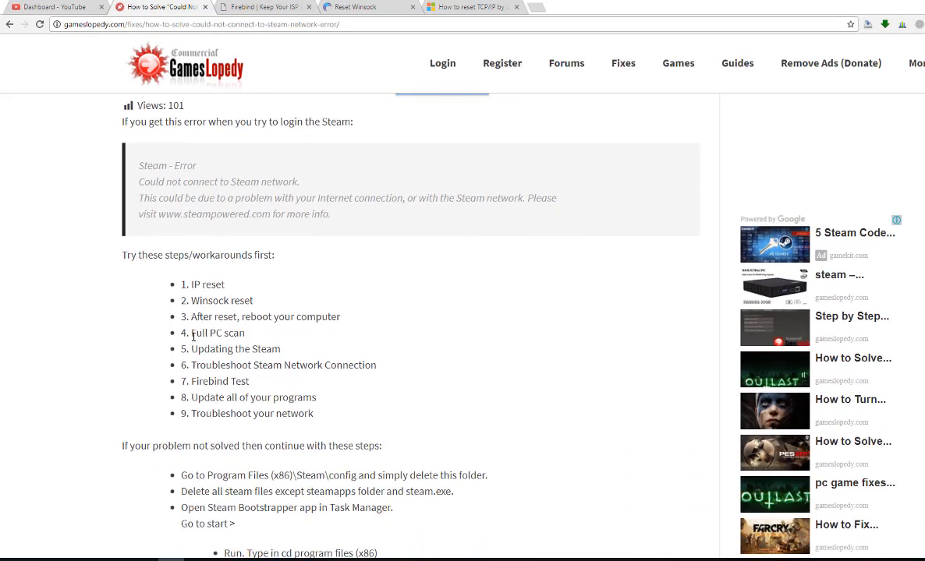
mouse_move(190, 333)
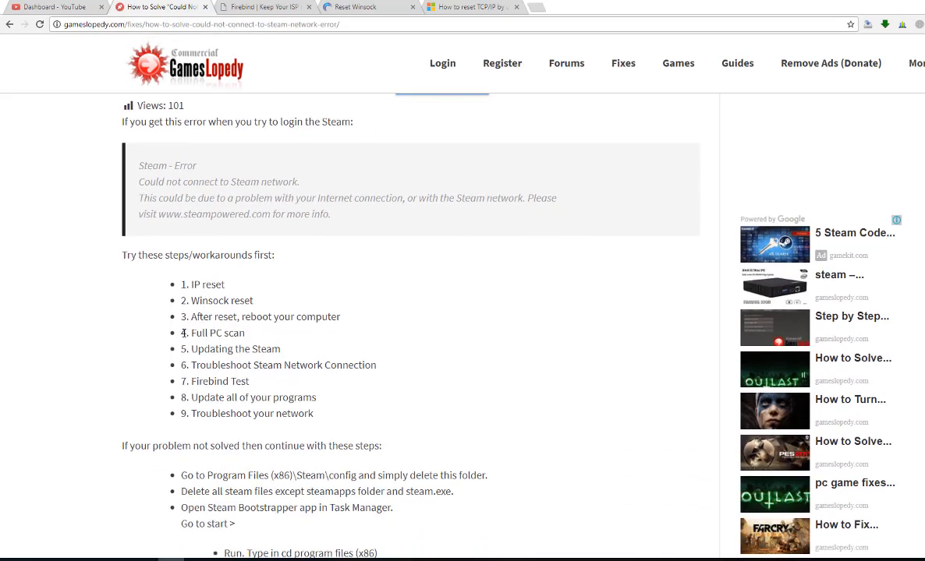
double_click(192, 334)
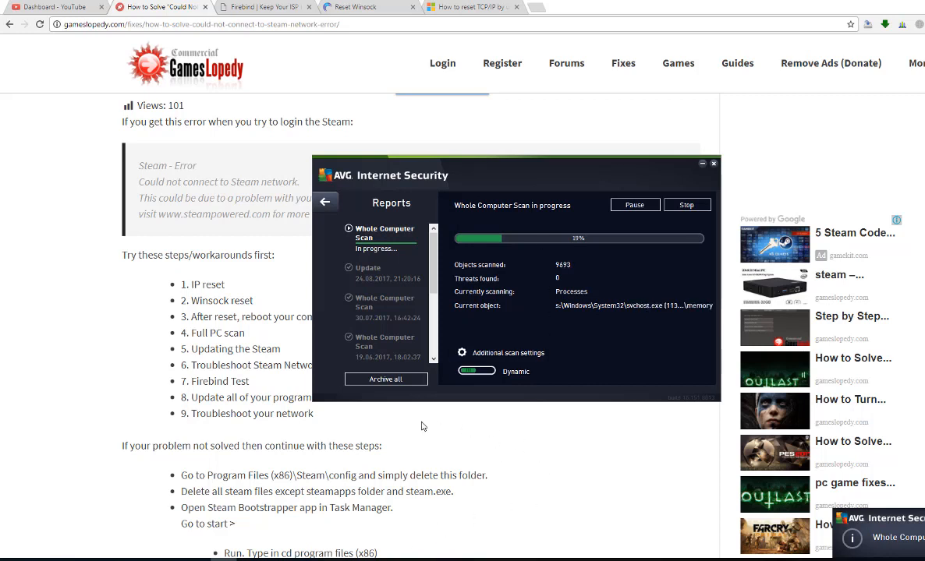
left_click(700, 164)
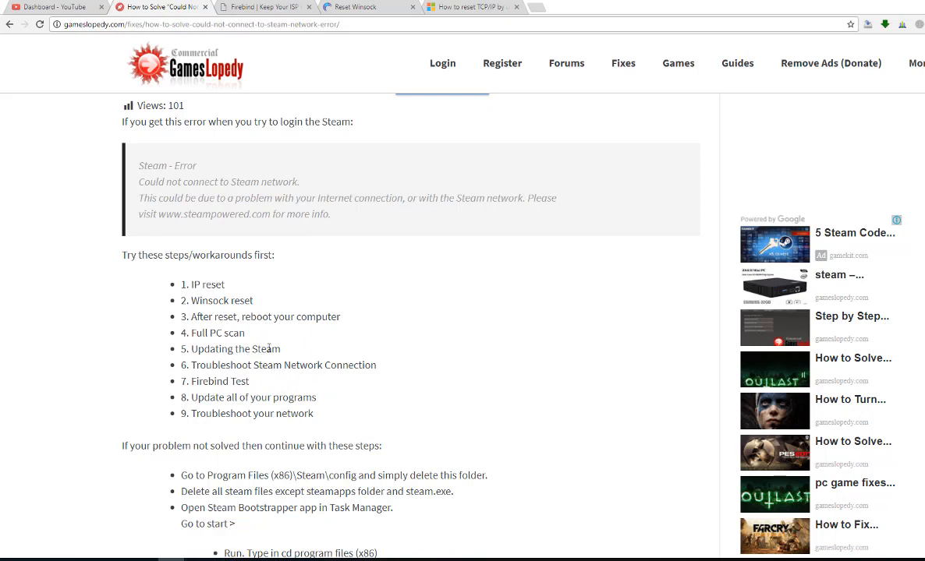
mouse_move(521, 510)
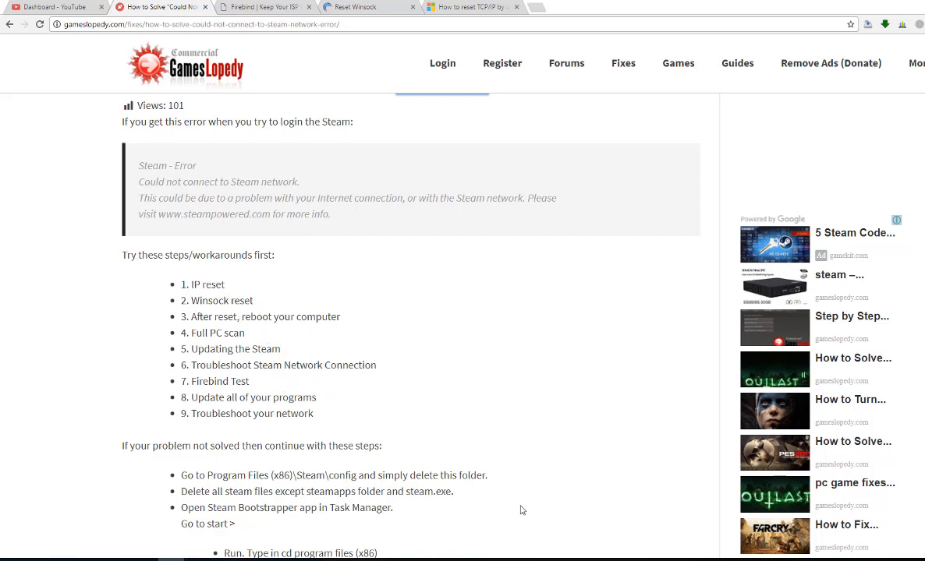
Switch to the Firebind connectivity-testing homepage and look through it for the Firebind Test step
type("steam")
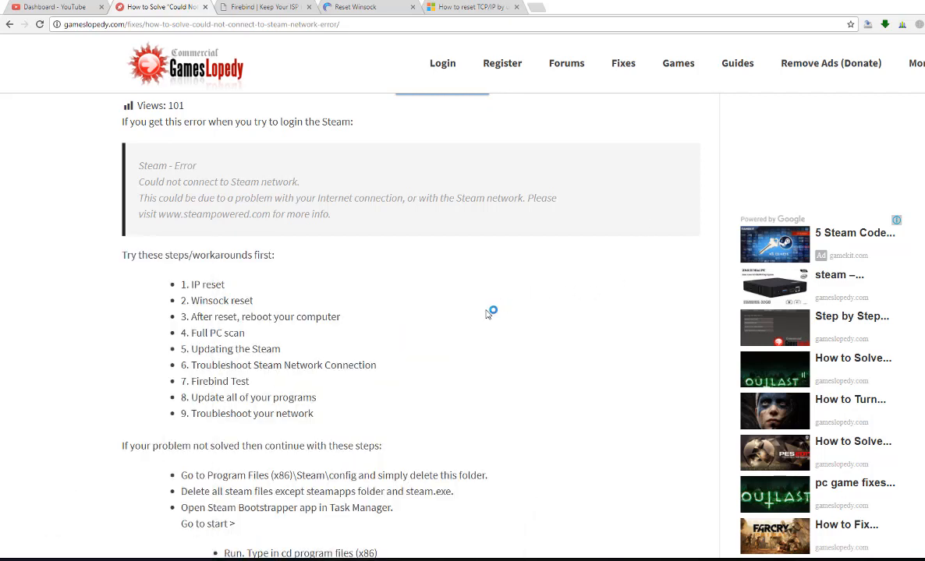
mouse_move(426, 348)
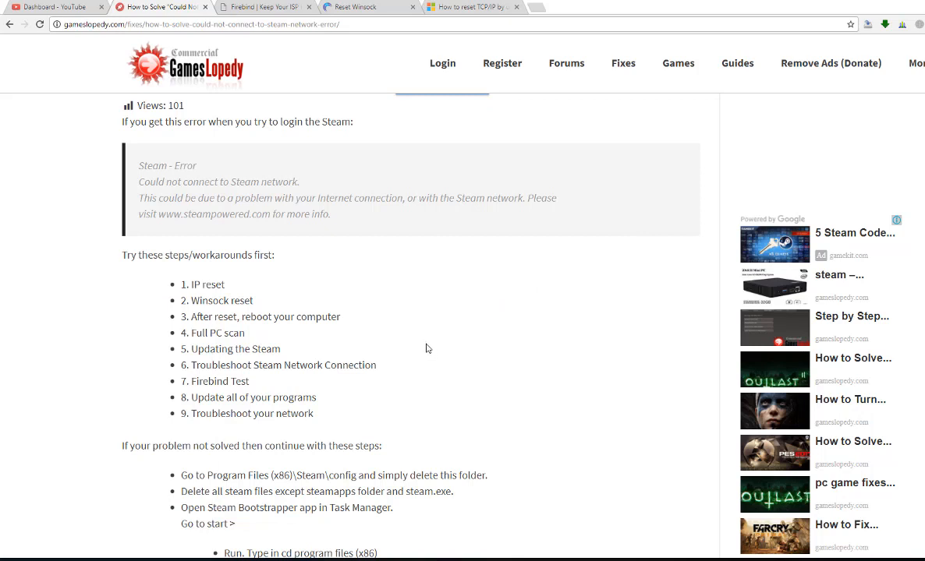
mouse_move(311, 368)
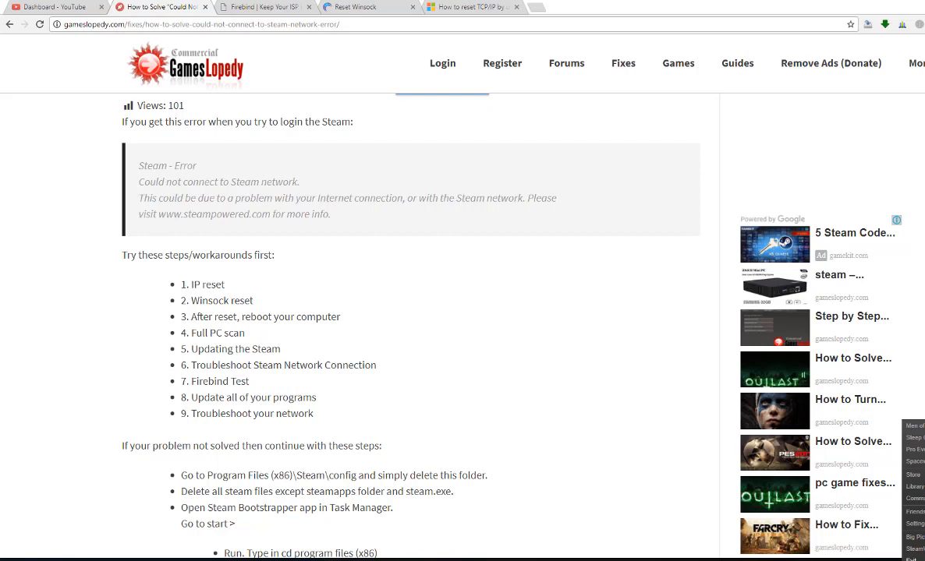
mouse_move(195, 368)
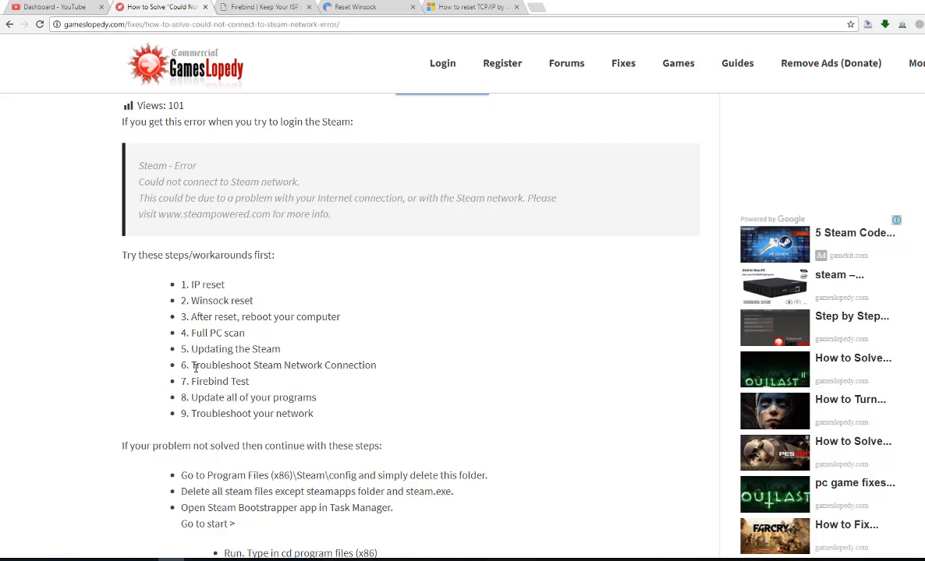
mouse_move(192, 384)
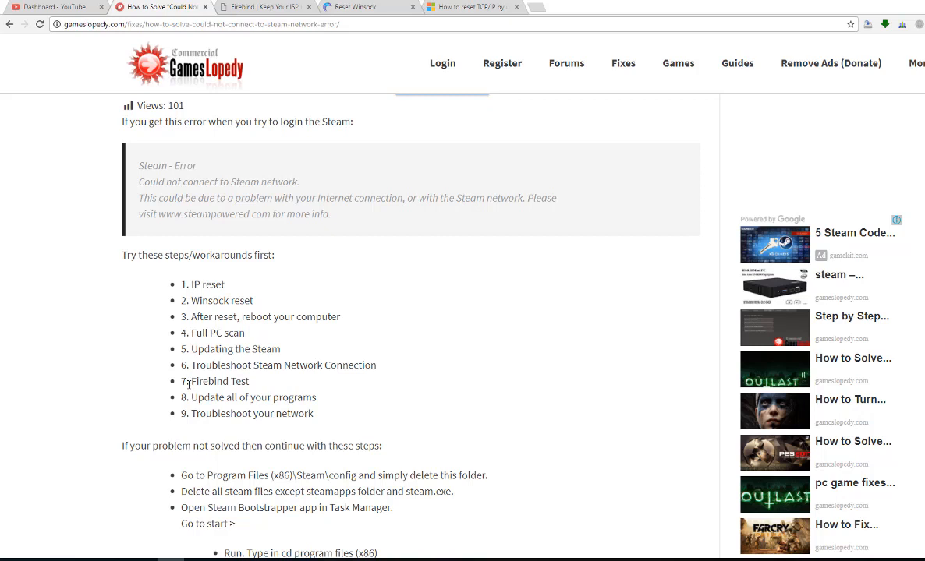
left_click(262, 6)
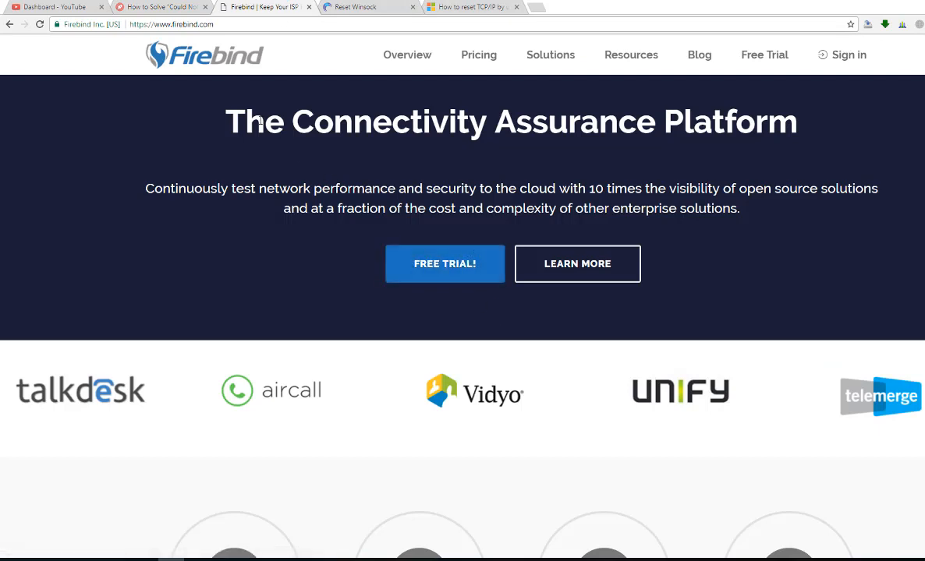
mouse_move(139, 128)
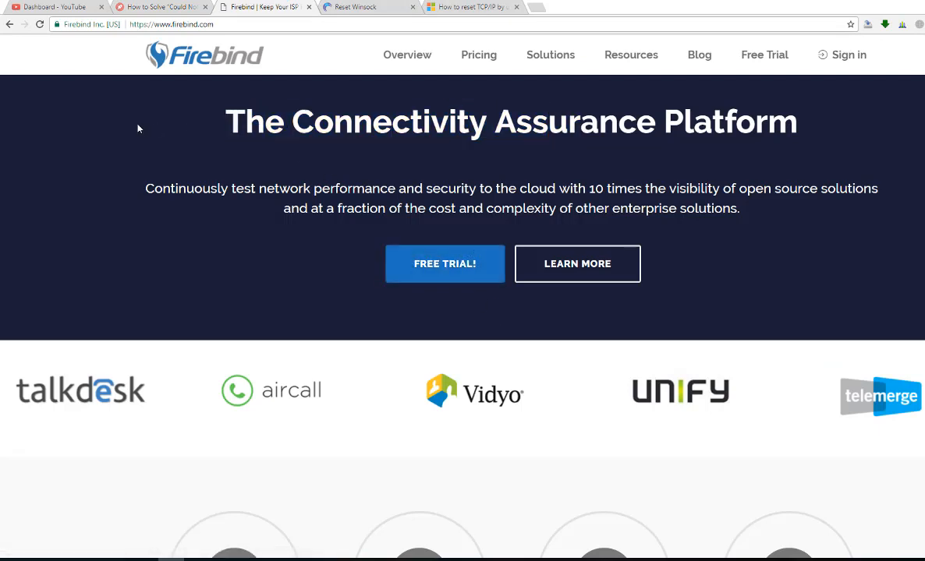
mouse_move(444, 264)
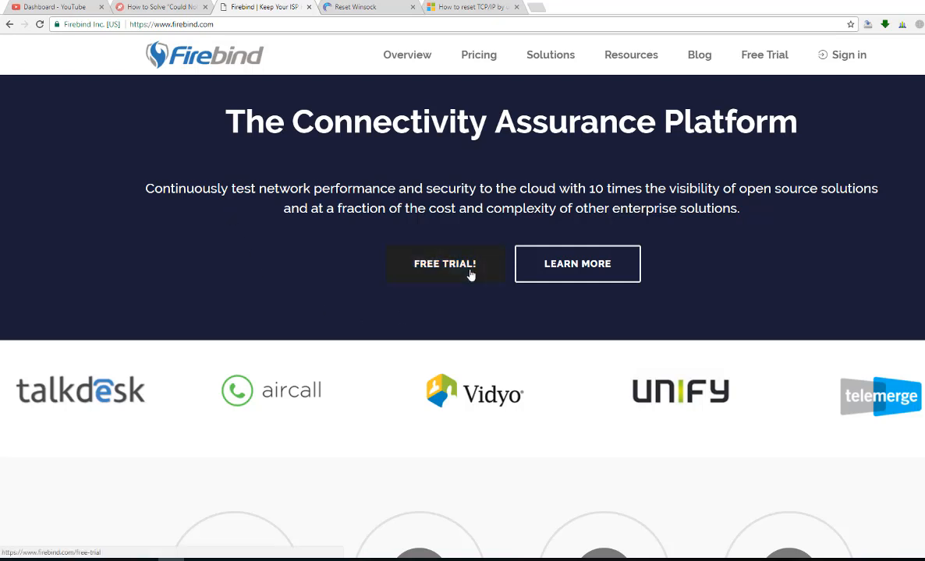
scroll("down", 3)
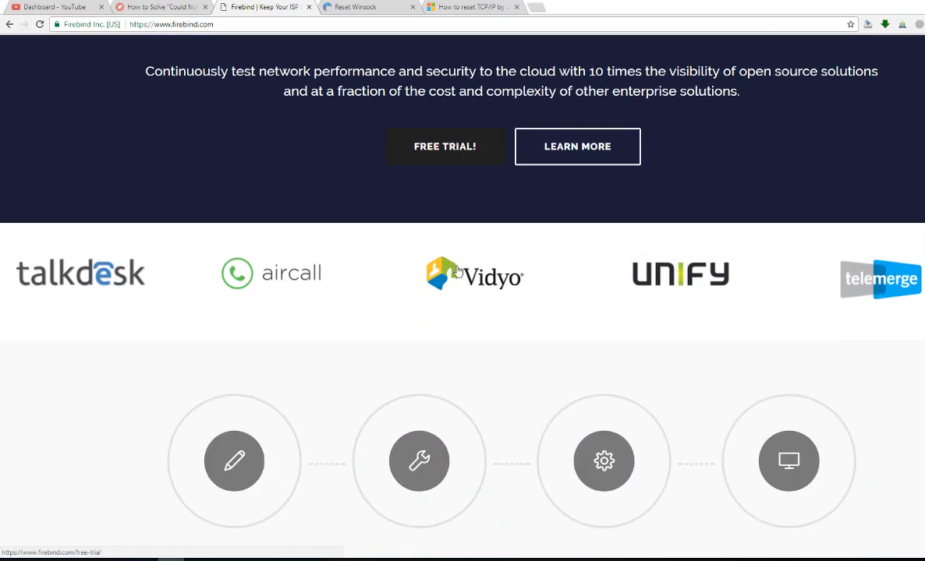
scroll("down", 3)
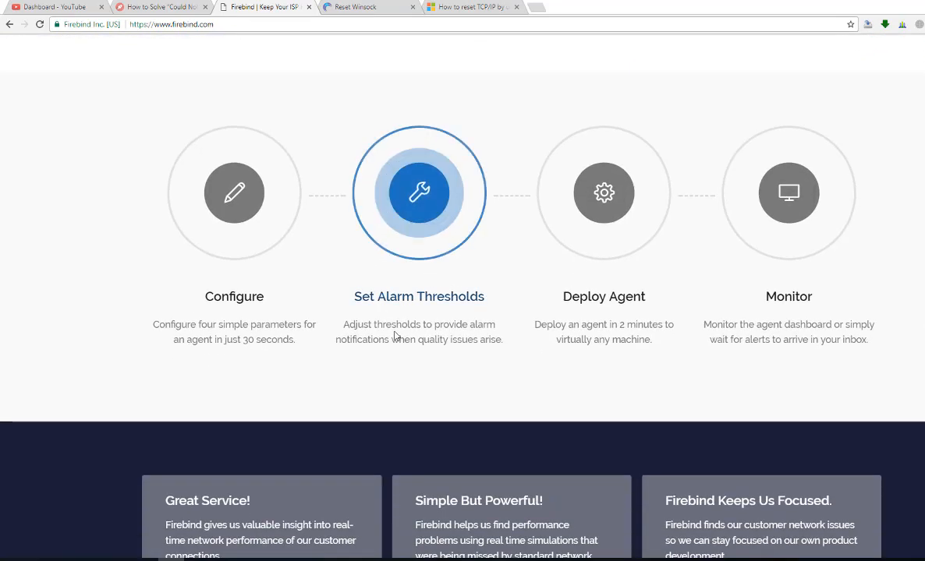
scroll("up", 3)
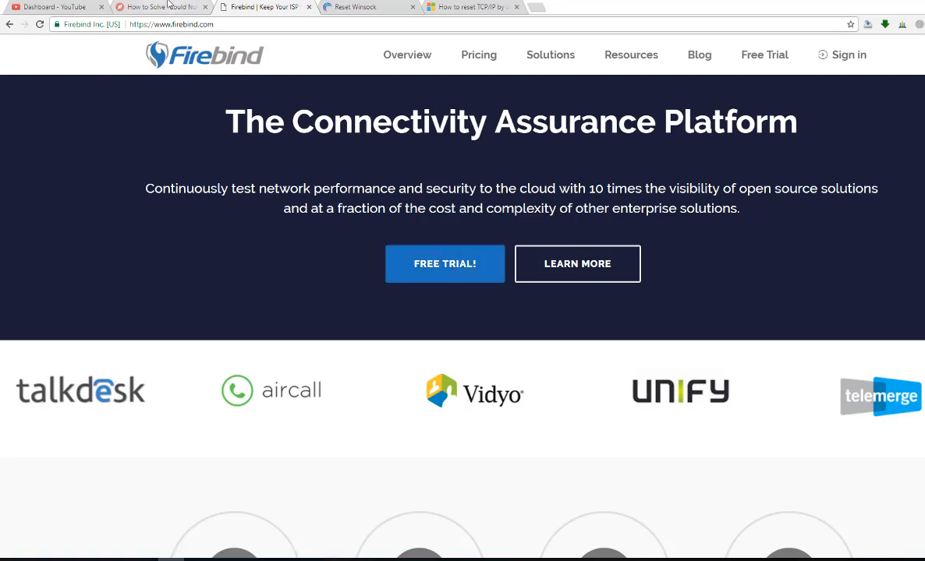
Return to the article and review its remaining steps, including 'Update all of your programs'
left_click(159, 7)
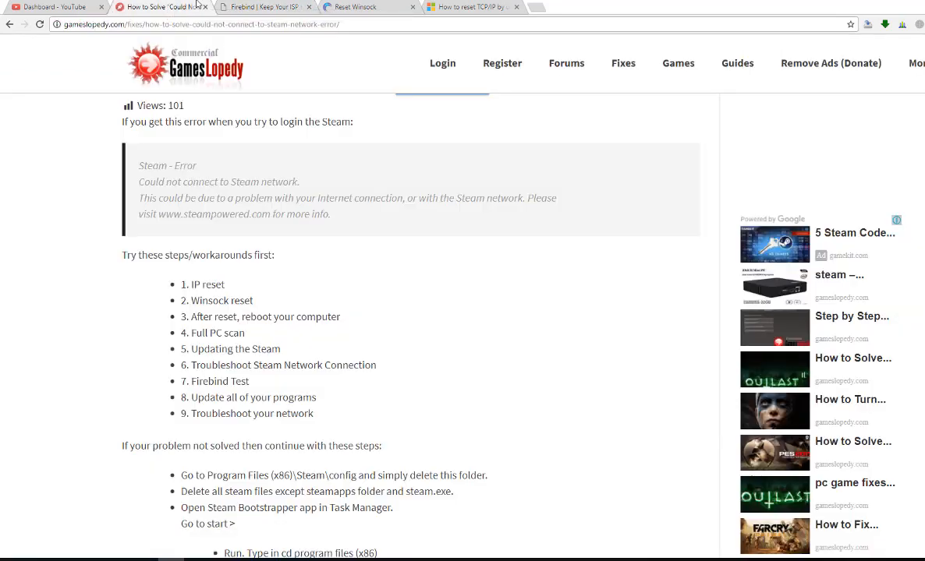
scroll("down", 3)
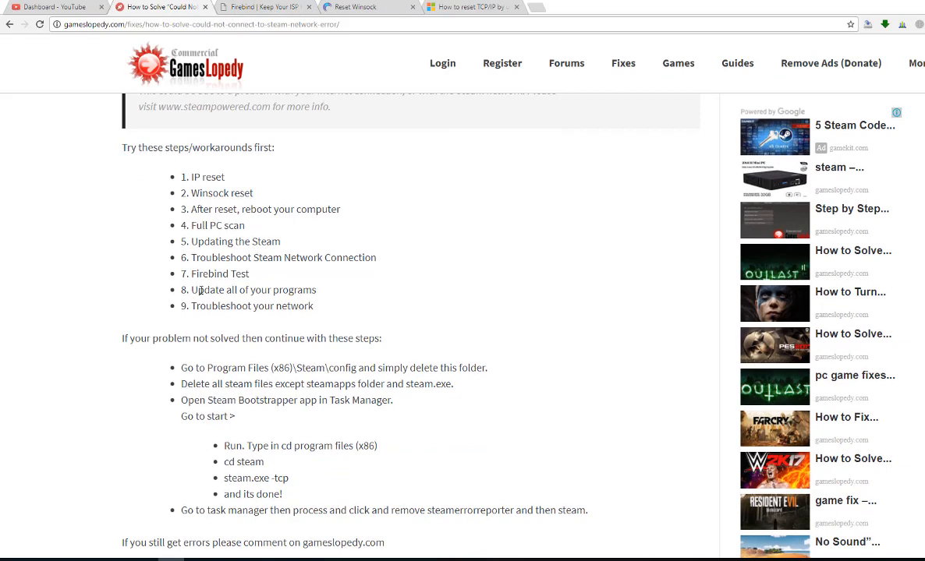
double_click(253, 289)
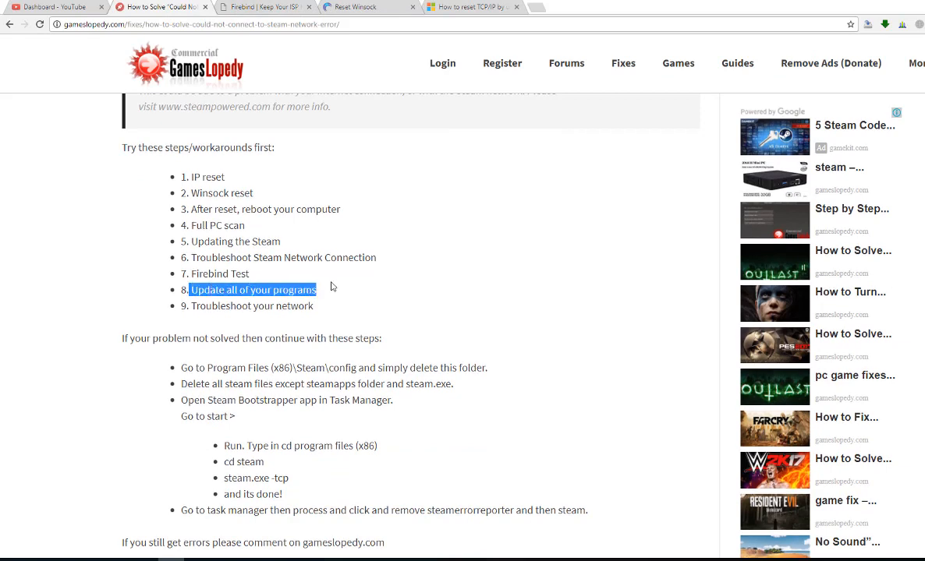
left_click(225, 305)
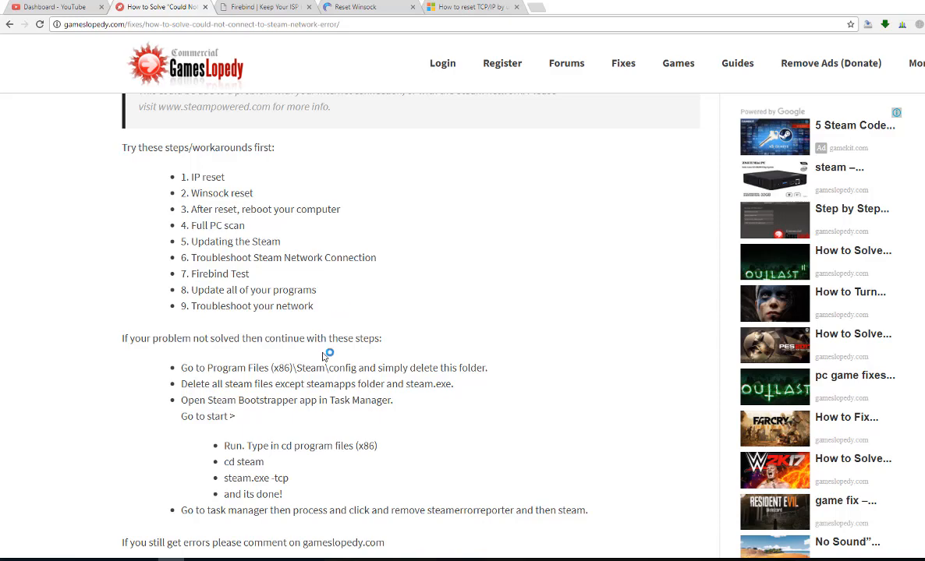
mouse_move(113, 353)
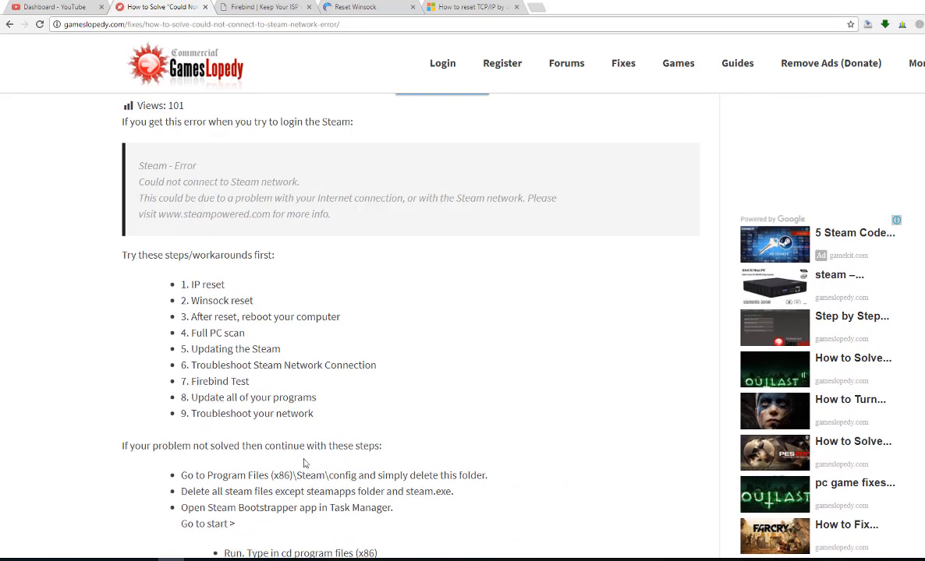
mouse_move(458, 455)
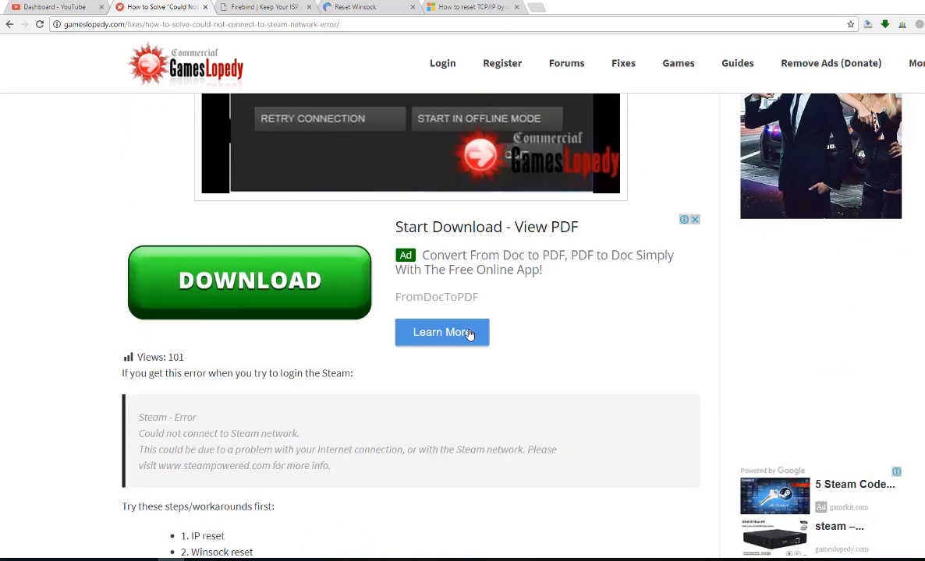
scroll("down", 3)
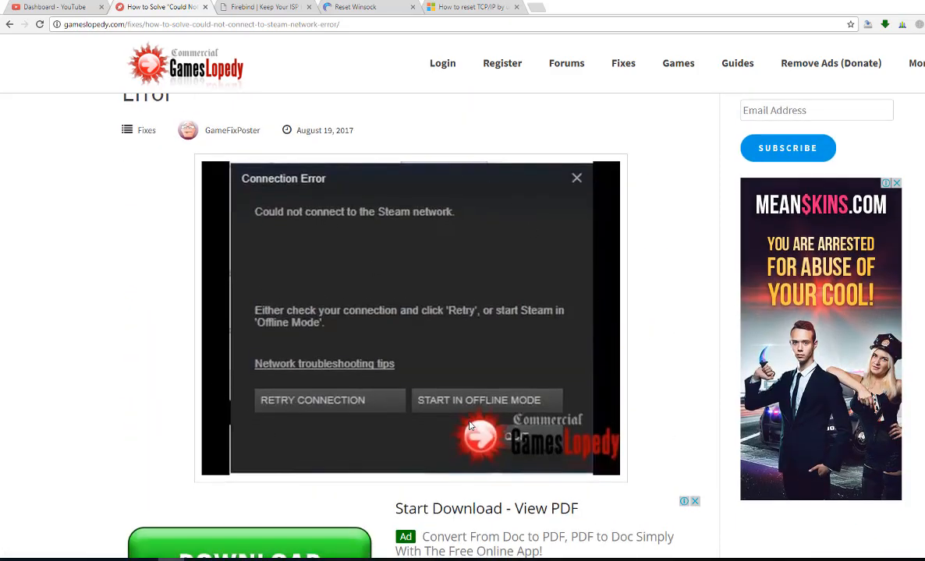
scroll("down", 3)
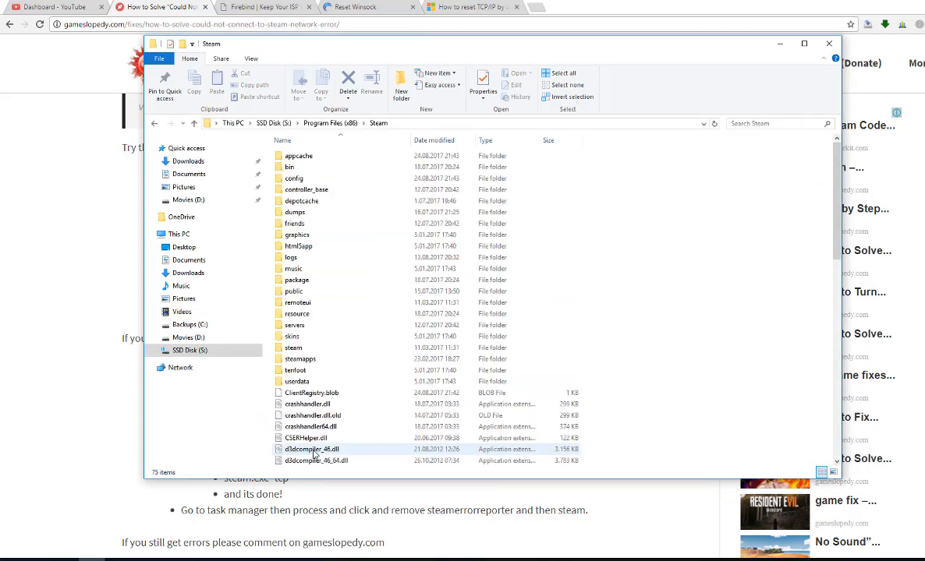
left_click(78, 461)
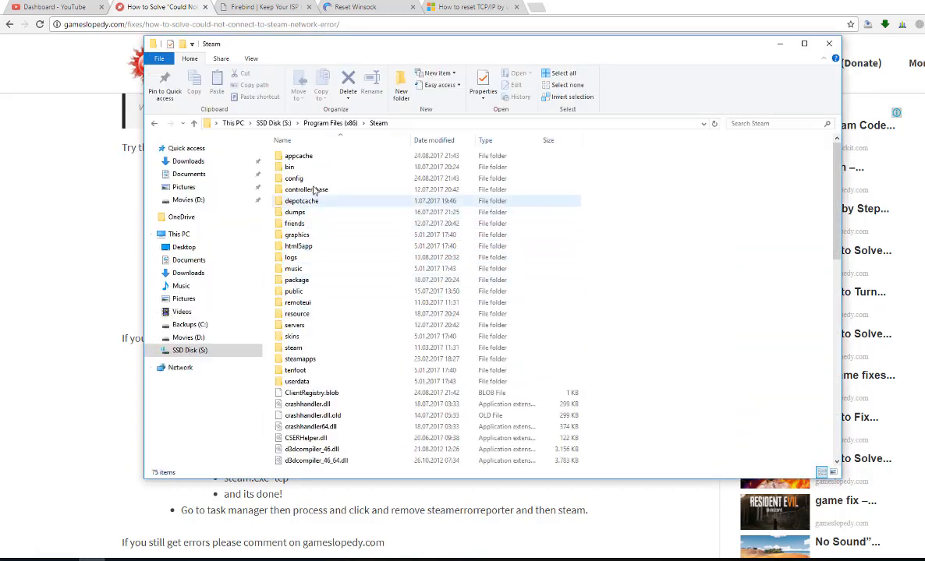
right_click(293, 178)
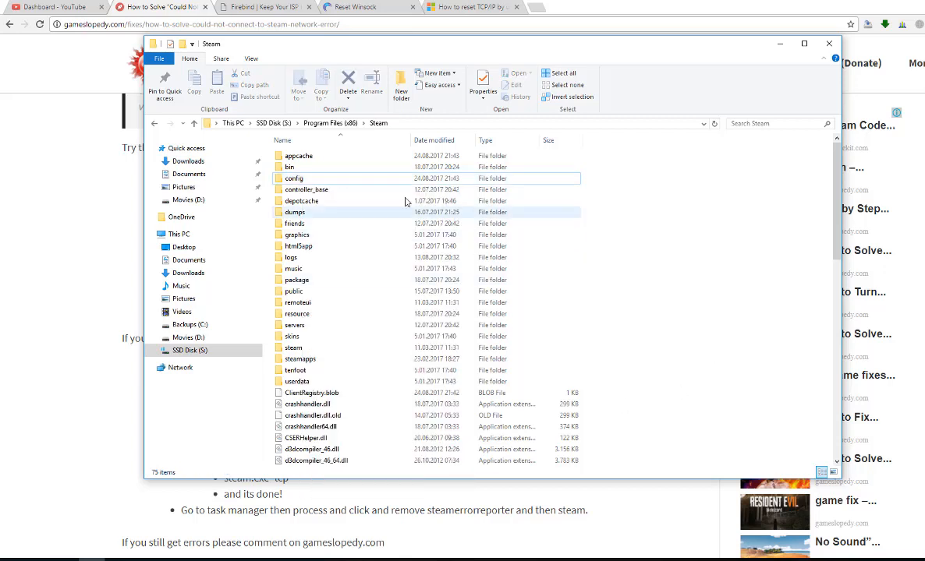
mouse_move(338, 178)
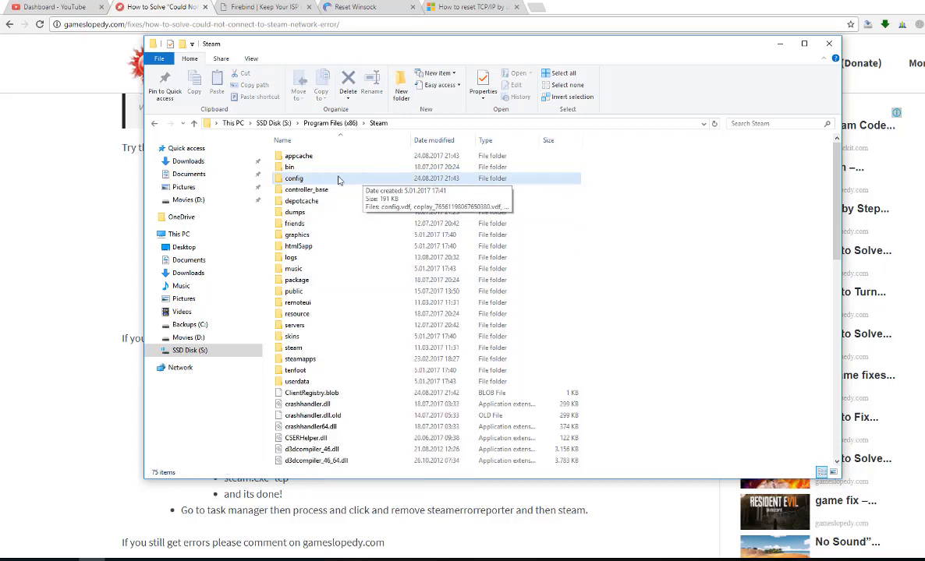
left_click(293, 178)
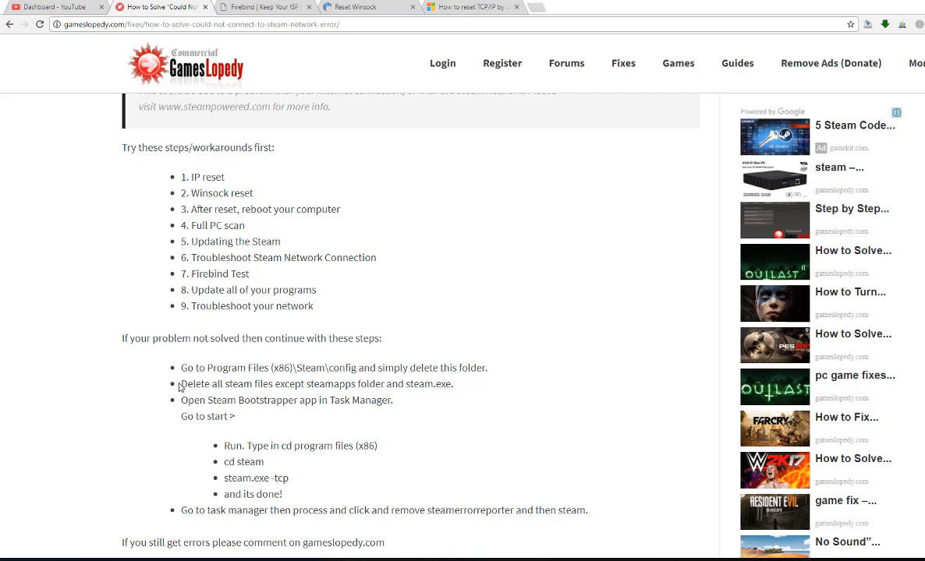
mouse_move(159, 540)
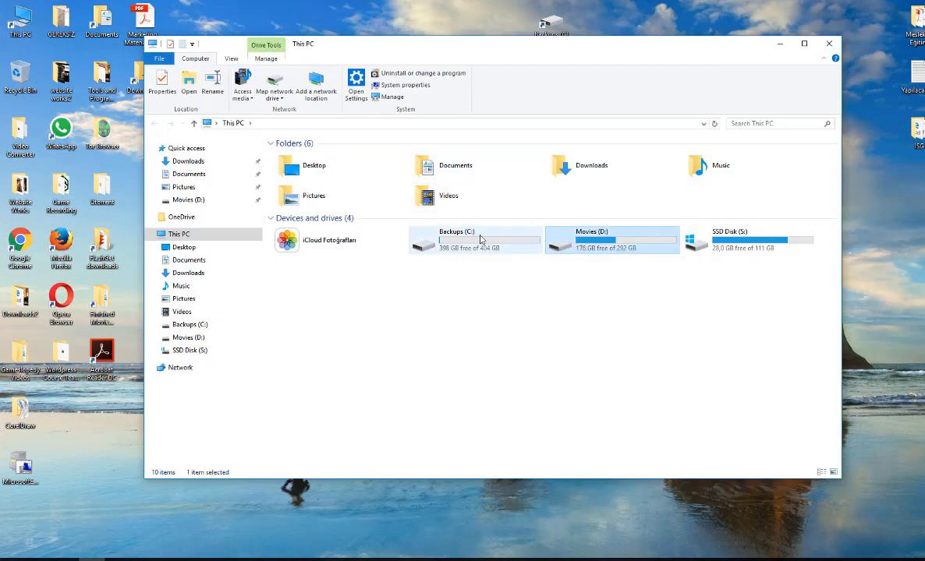
Browse from the SSD Disk (S:) through Program Files (x86) into the Steam folder
double_click(729, 241)
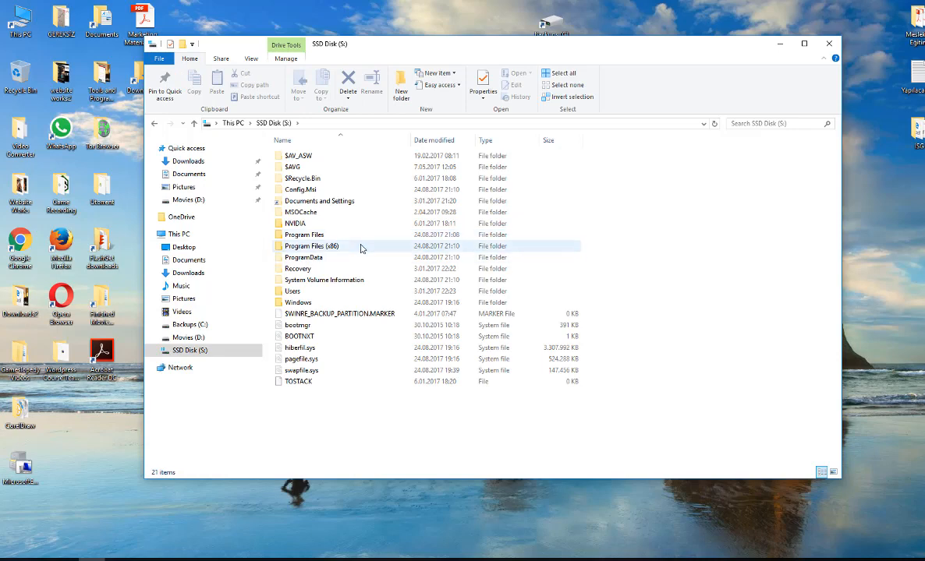
double_click(312, 246)
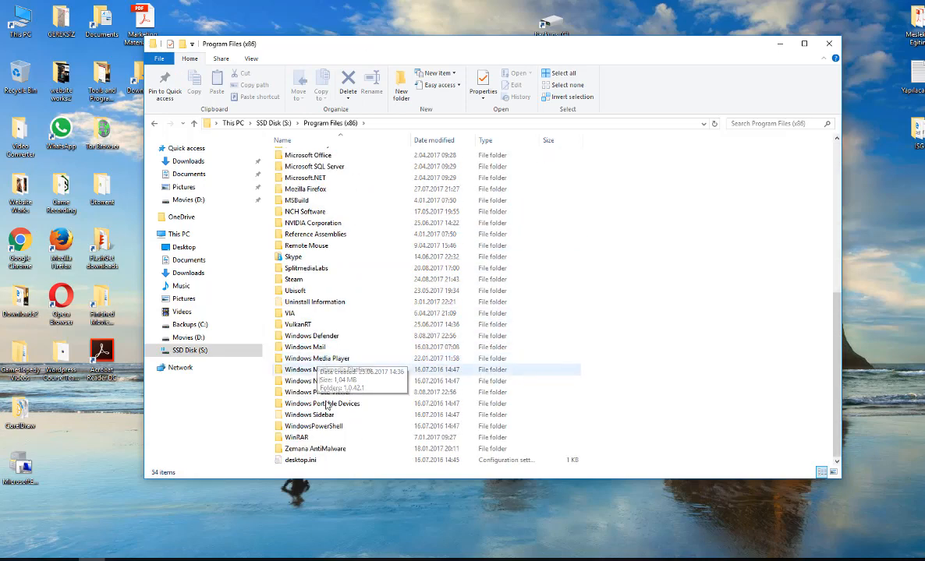
double_click(294, 279)
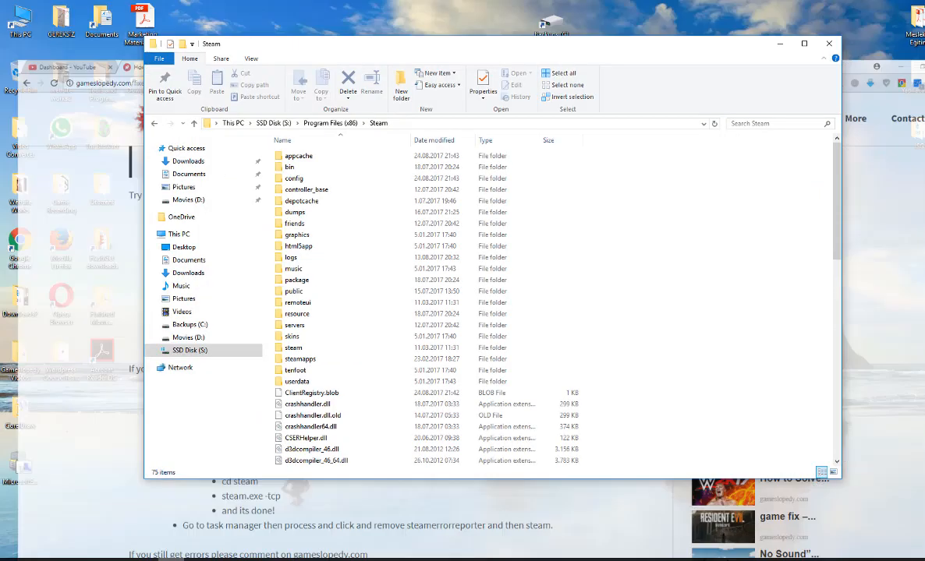
Review the steamapps folder and Steam files, bringing up options for steamerrorreporter
left_click(299, 359)
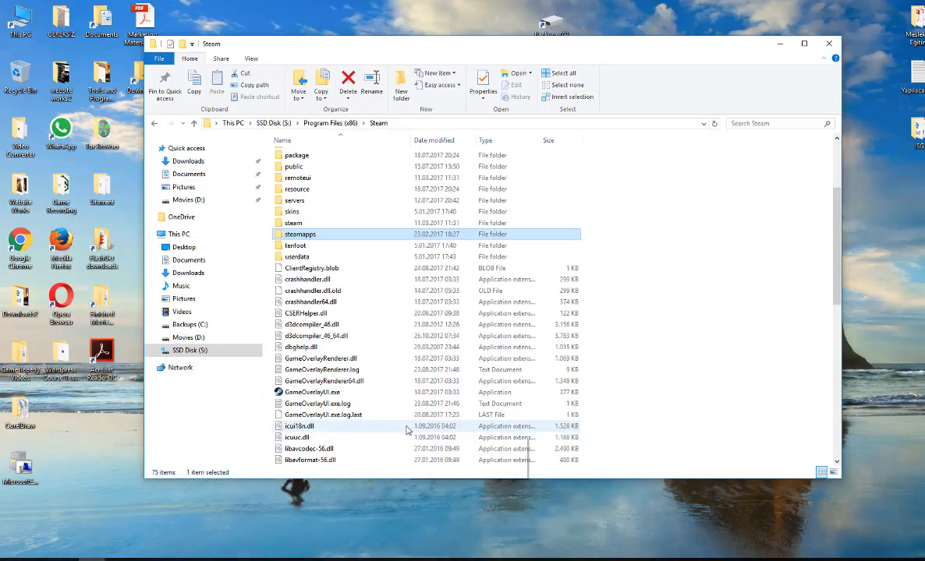
scroll("down", 3)
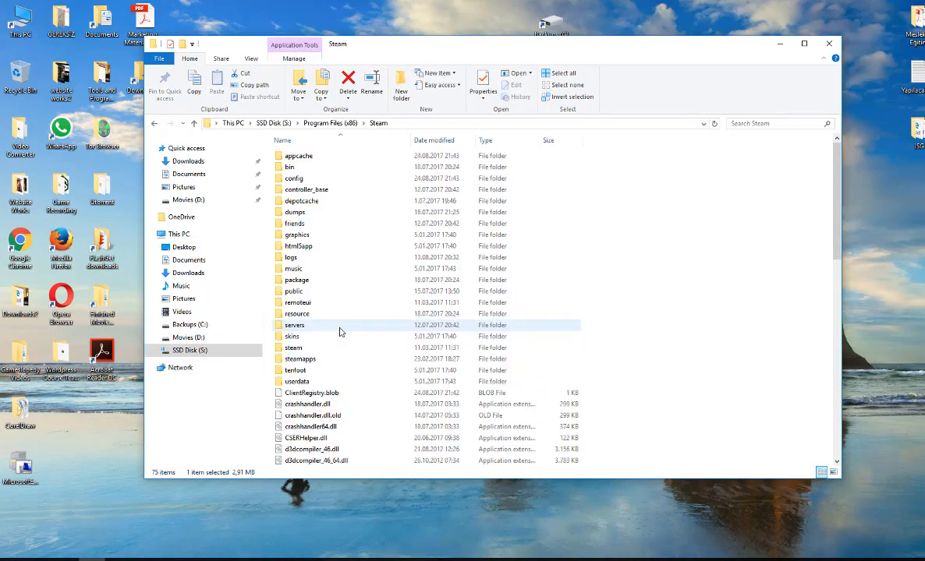
left_click(300, 358)
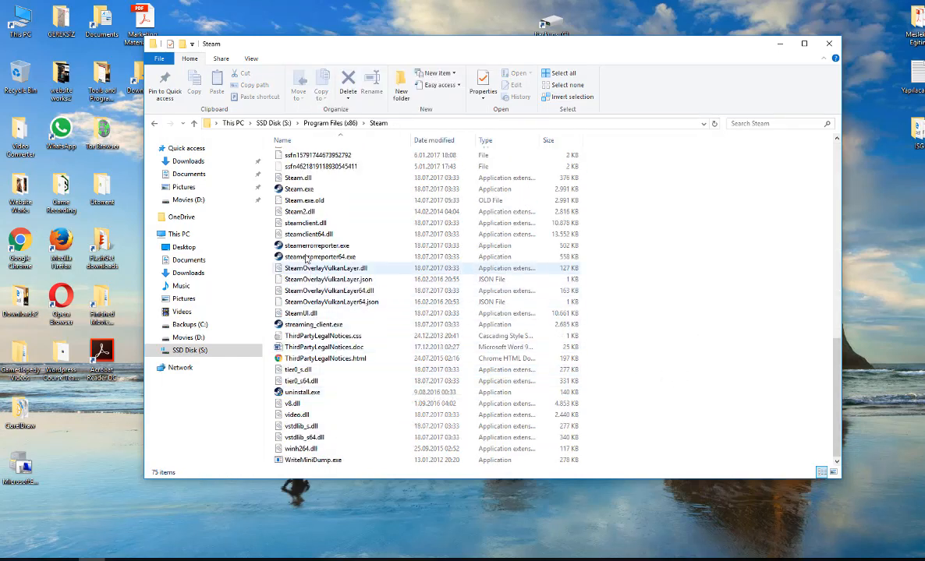
right_click(299, 188)
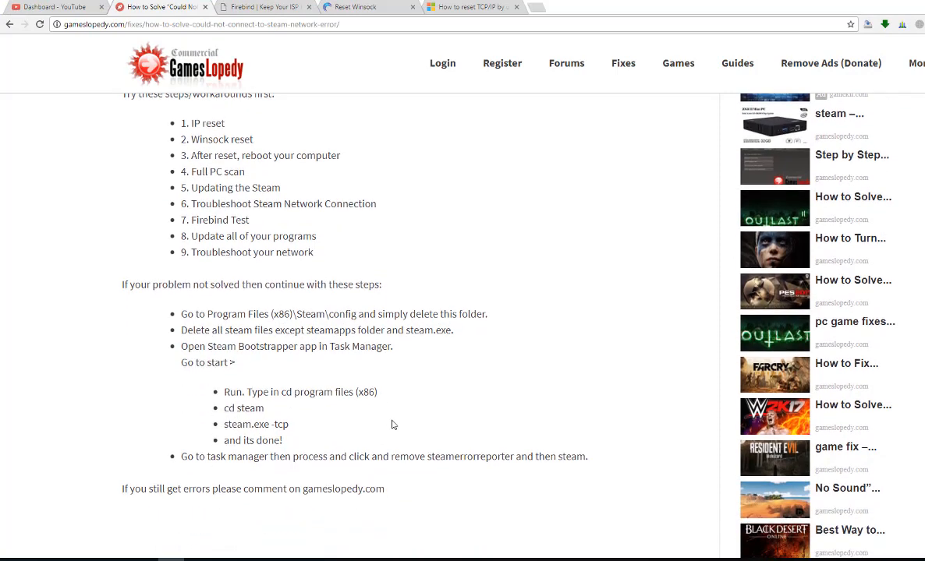
mouse_move(351, 412)
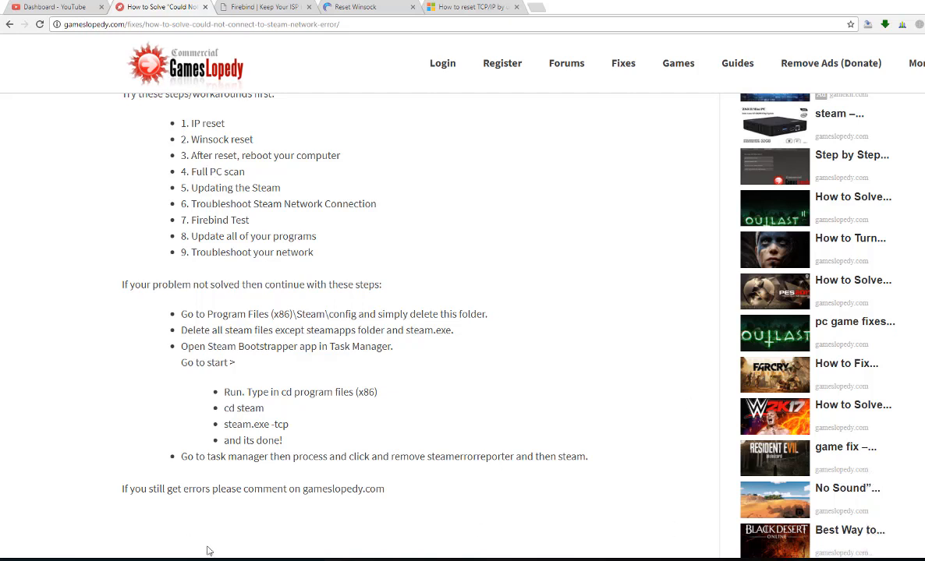
mouse_move(750, 265)
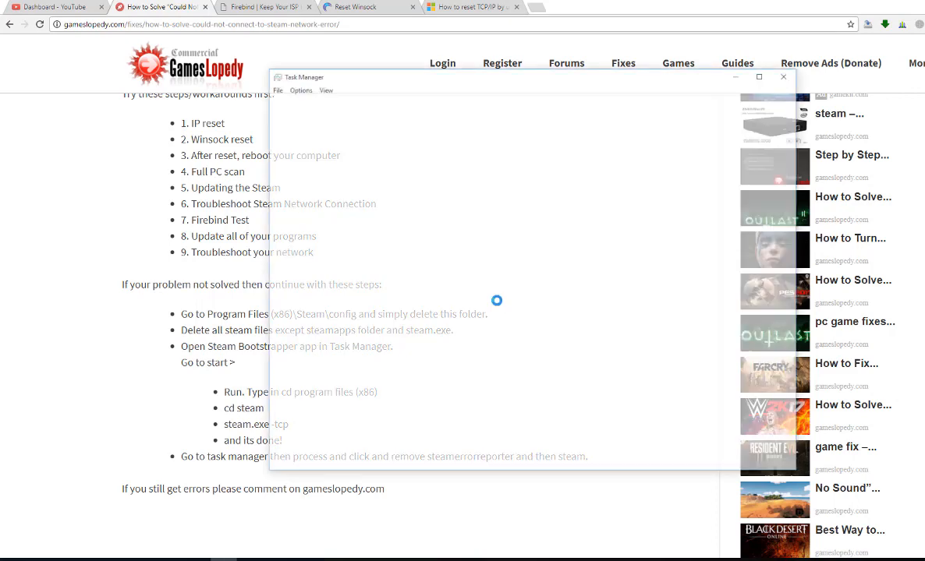
Bring up Task Manager and look through the running processes list
left_click(782, 76)
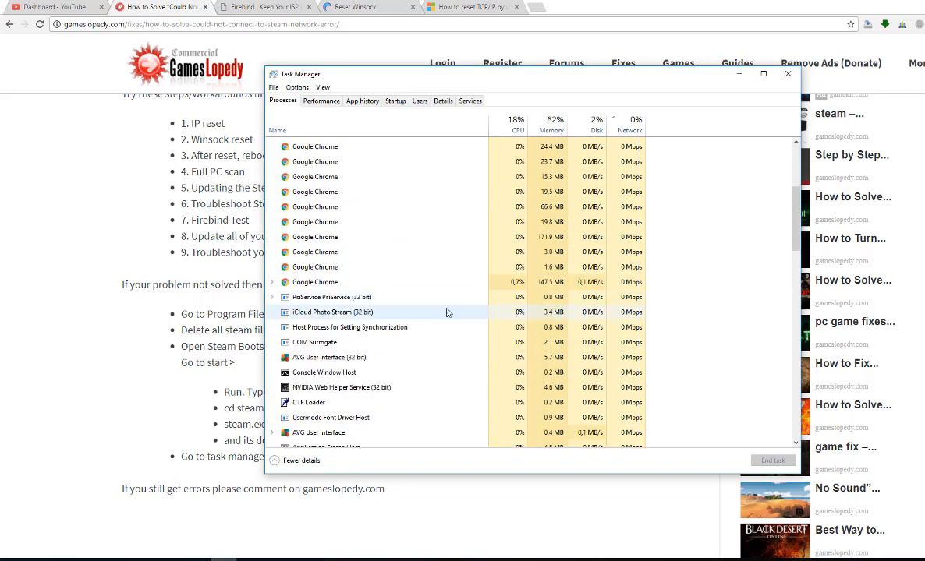
scroll("down", 3)
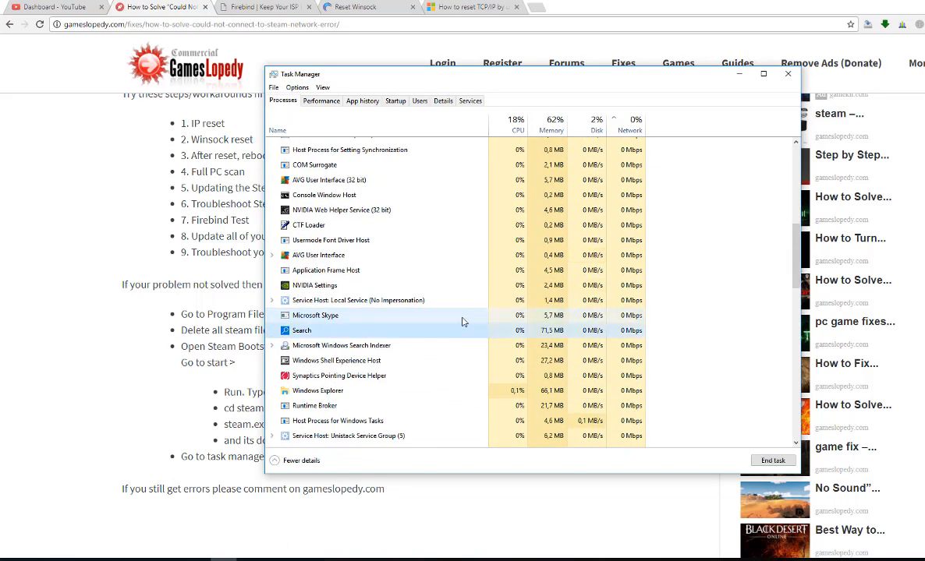
scroll("down", 3)
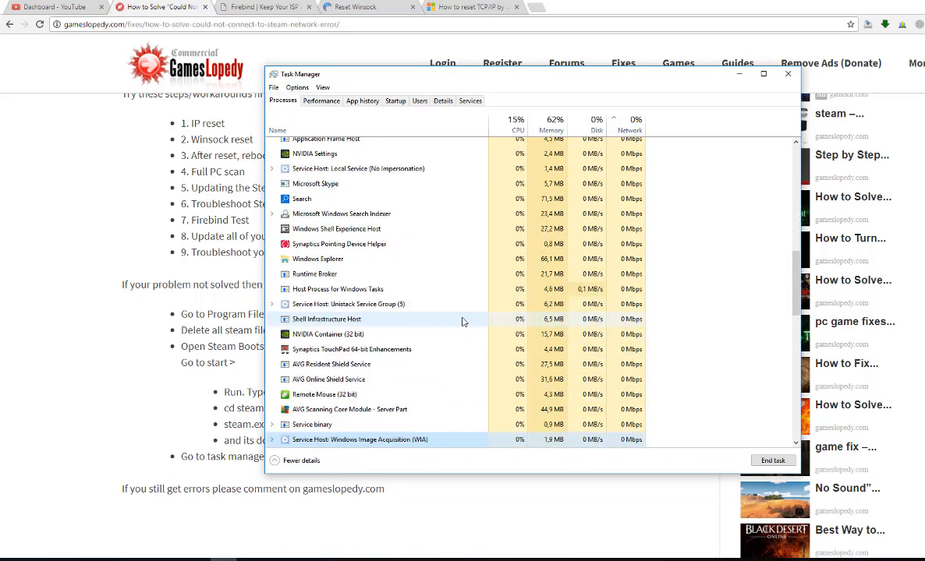
scroll("down", 3)
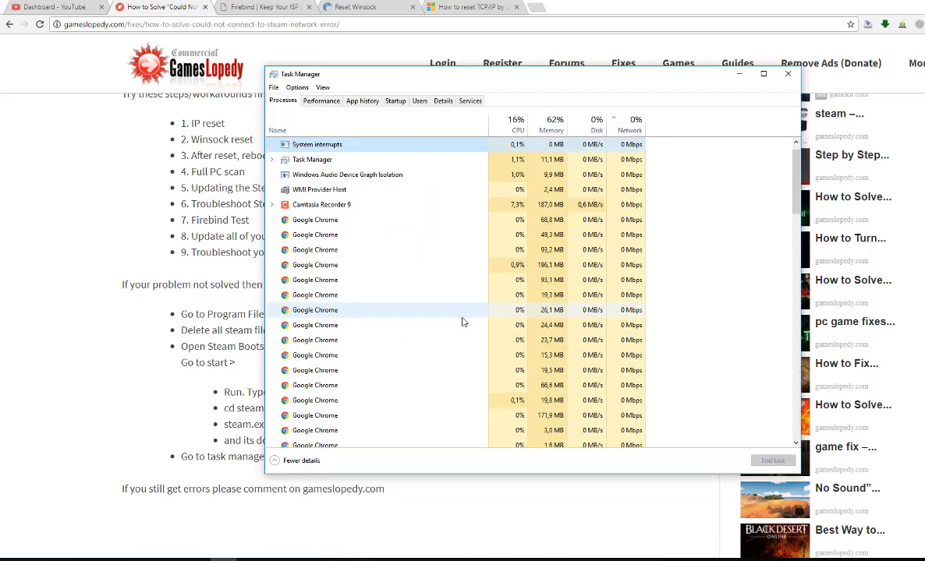
scroll("down", 3)
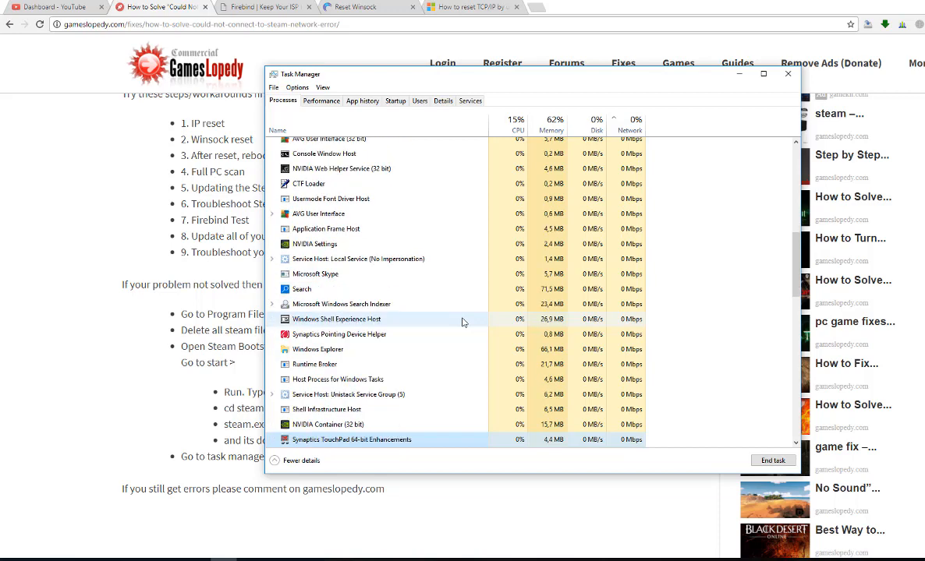
scroll("down", 3)
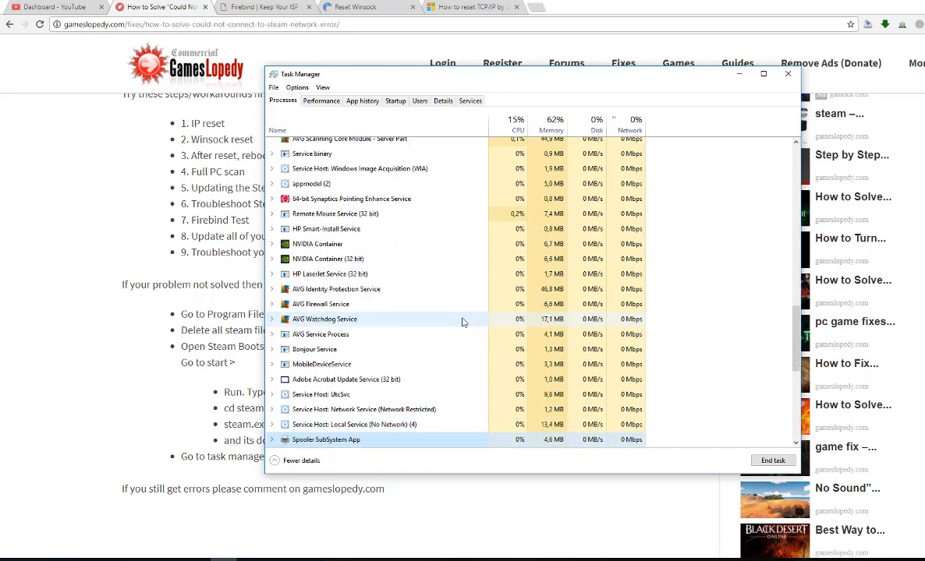
scroll("down", 3)
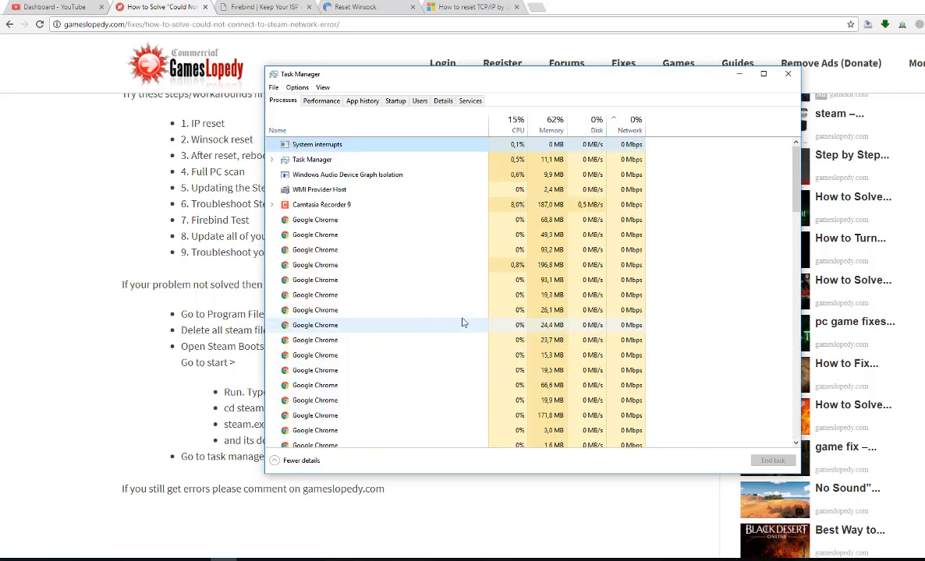
Find and select Steam Client Service in the Services list, then return to the article
left_click(469, 100)
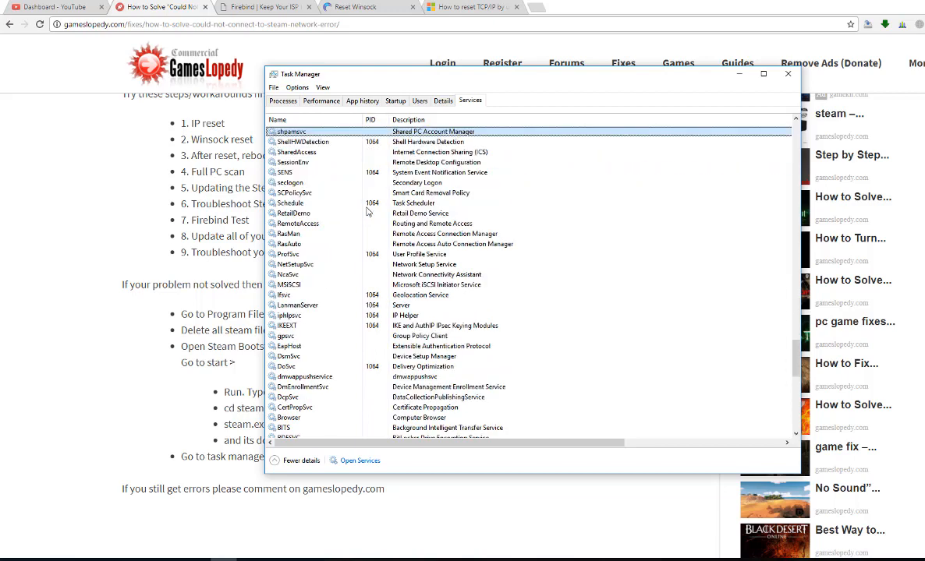
scroll("down", 3)
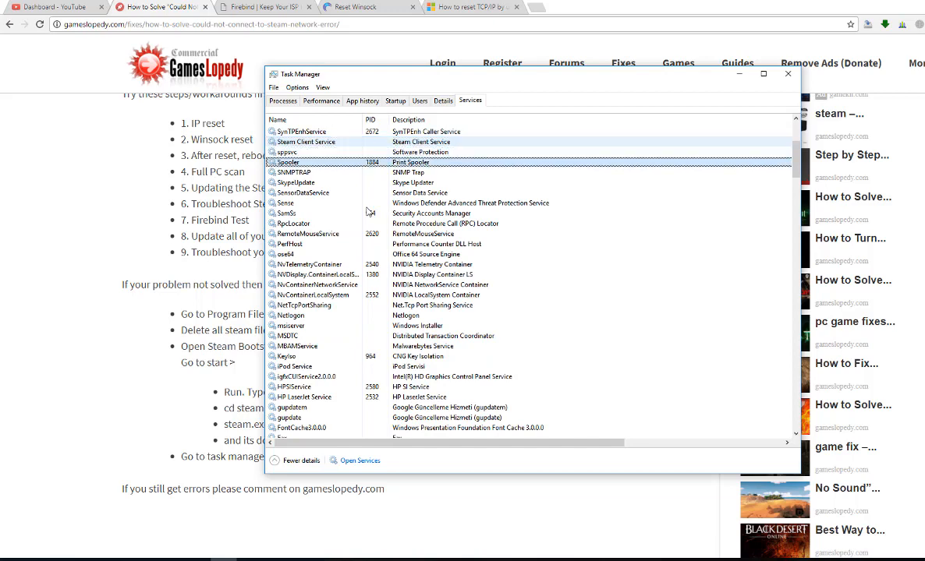
left_click(306, 140)
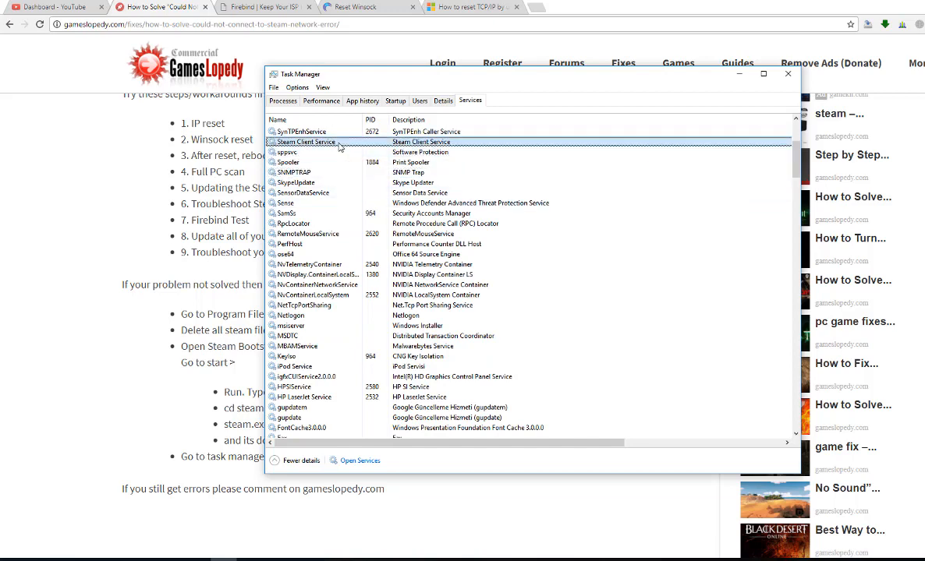
left_click(786, 73)
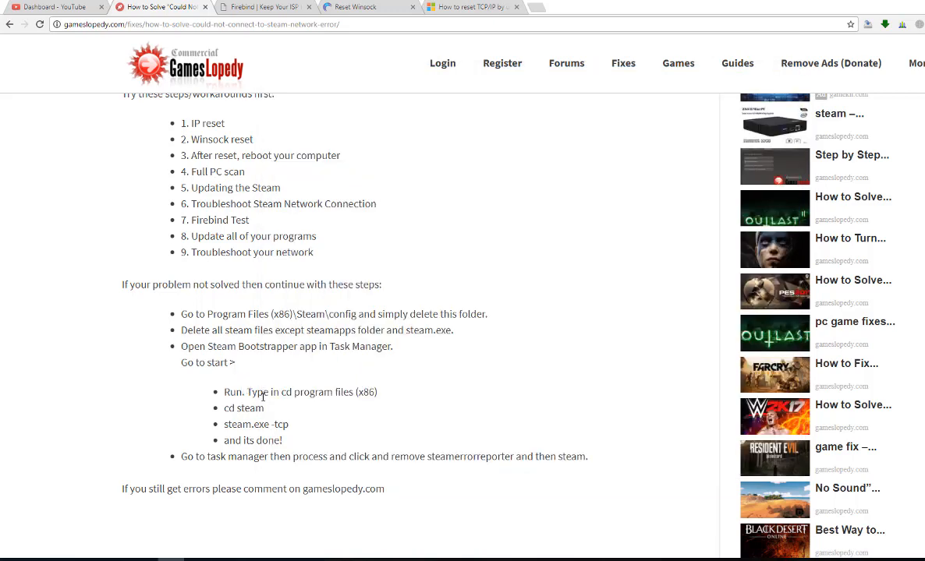
mouse_move(243, 543)
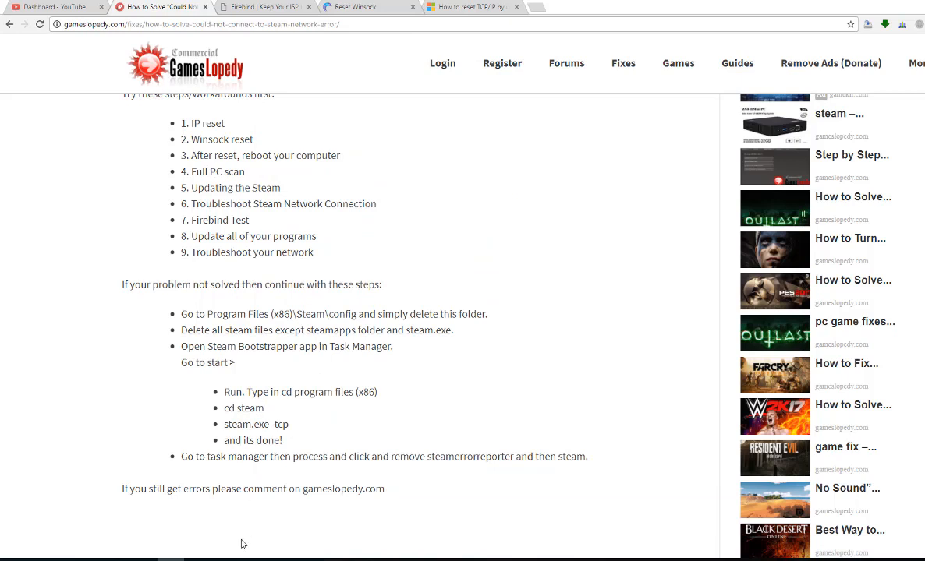
mouse_move(354, 515)
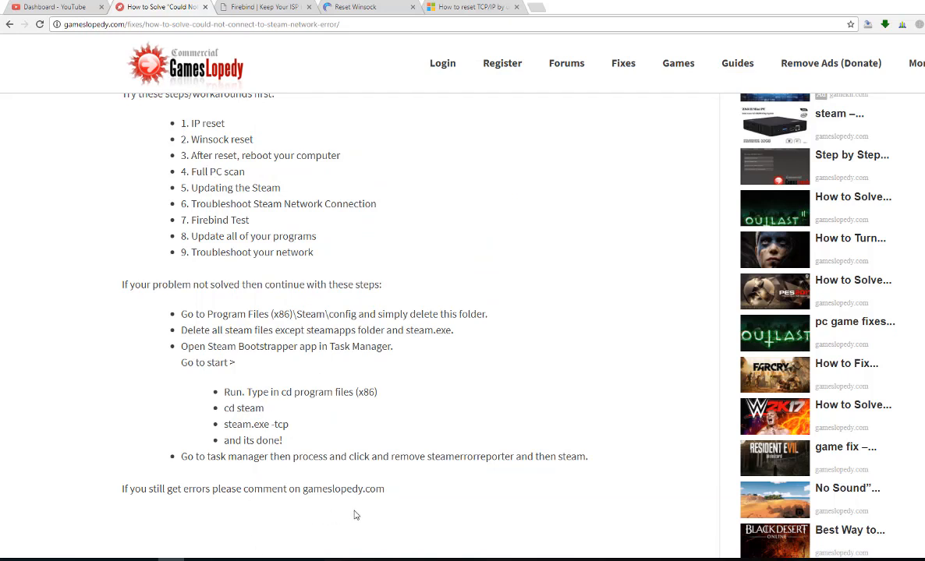
mouse_move(359, 507)
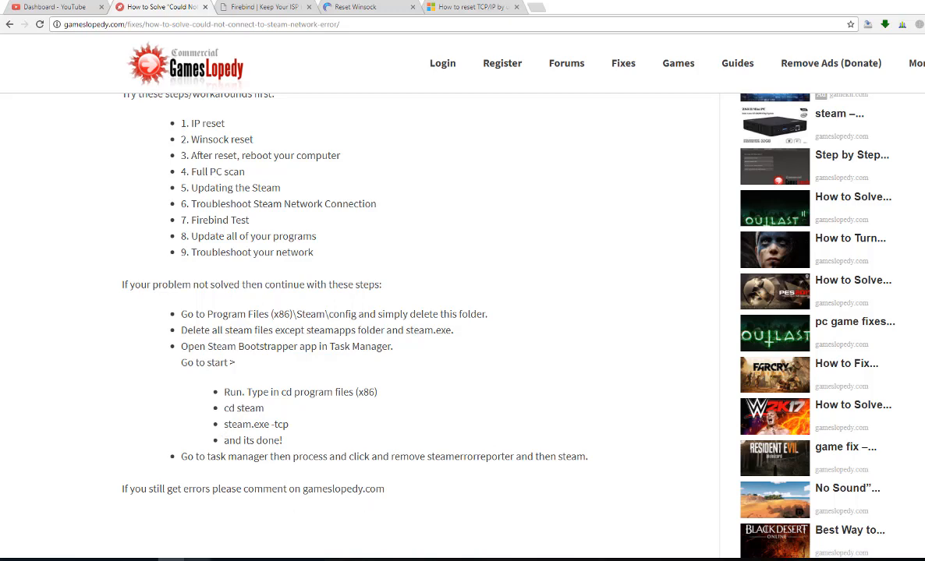
scroll("down", 3)
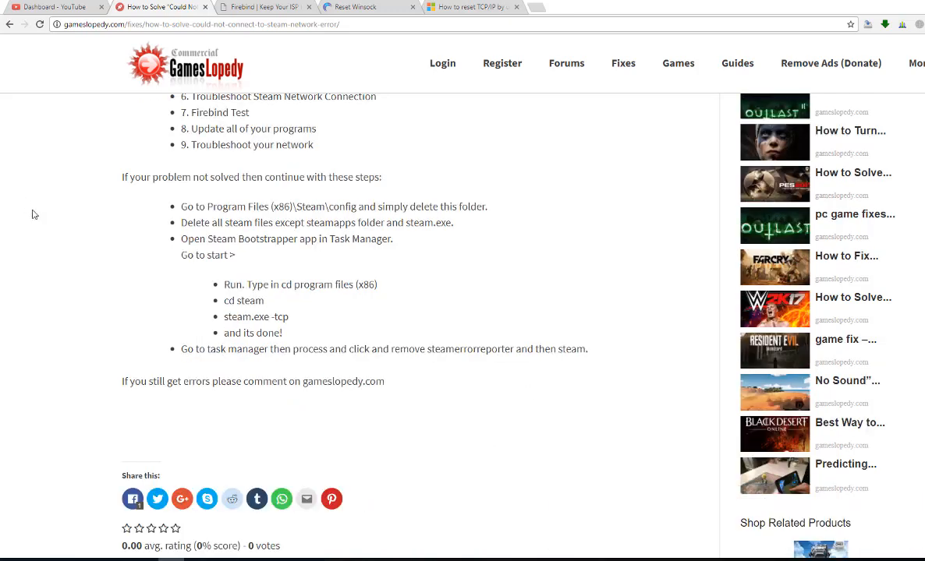
left_click_drag(225, 284, 283, 284)
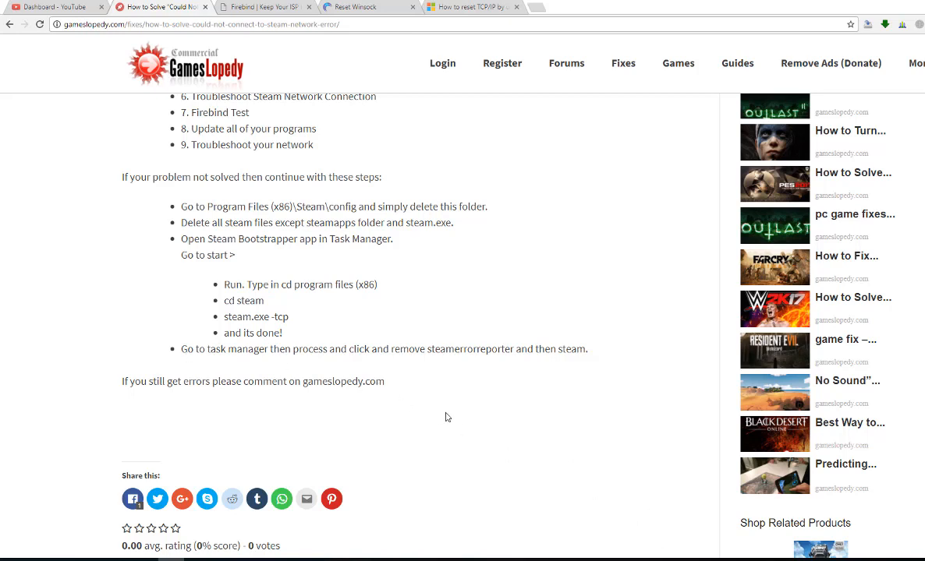
mouse_move(393, 435)
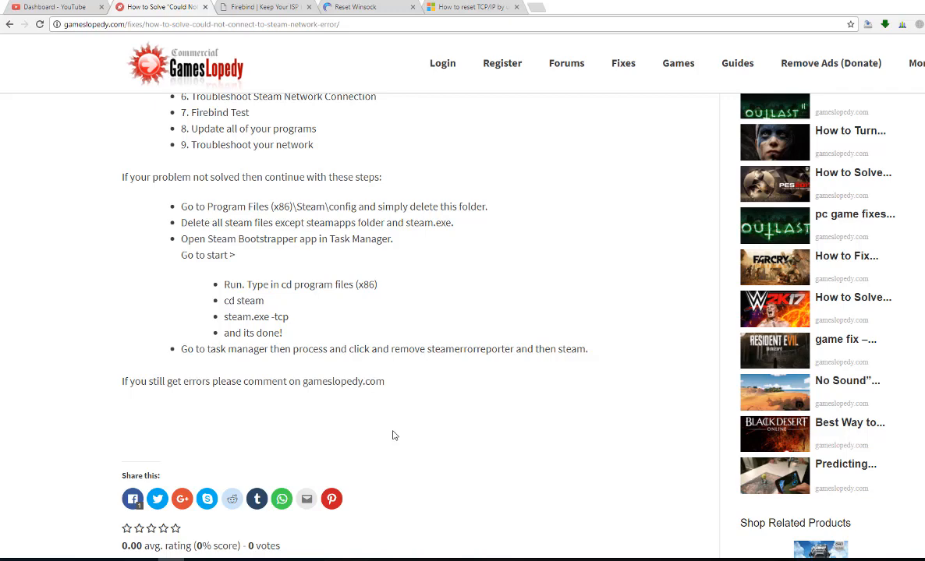
mouse_move(425, 398)
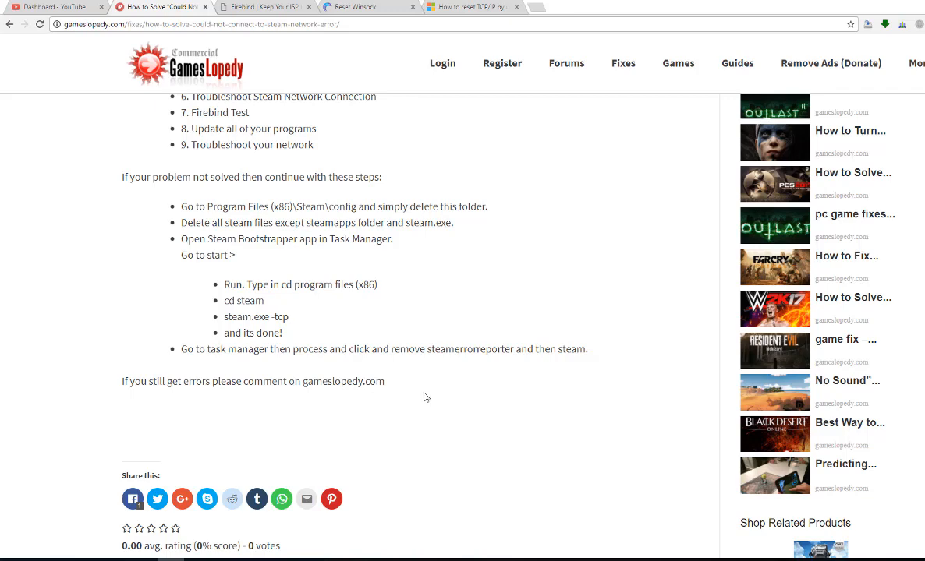
mouse_move(459, 444)
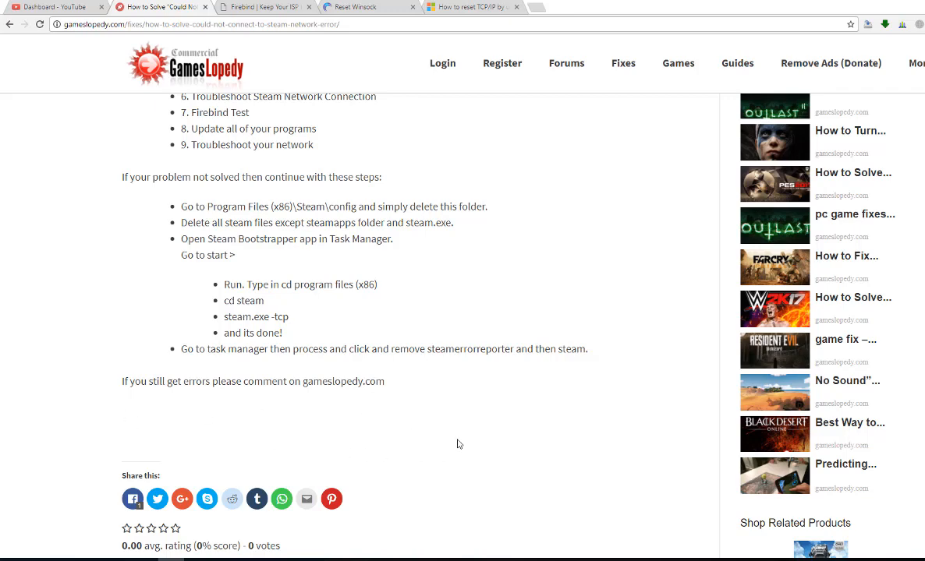